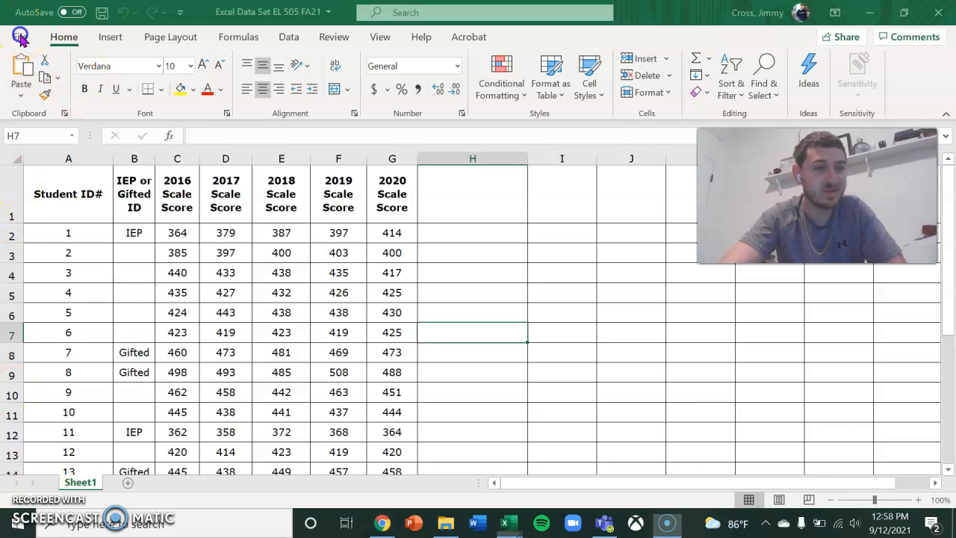
Save the workbook to the Desktop as 'Longitudinal Data Set'
{"action": "left_click", "coordinate": [20, 36]}
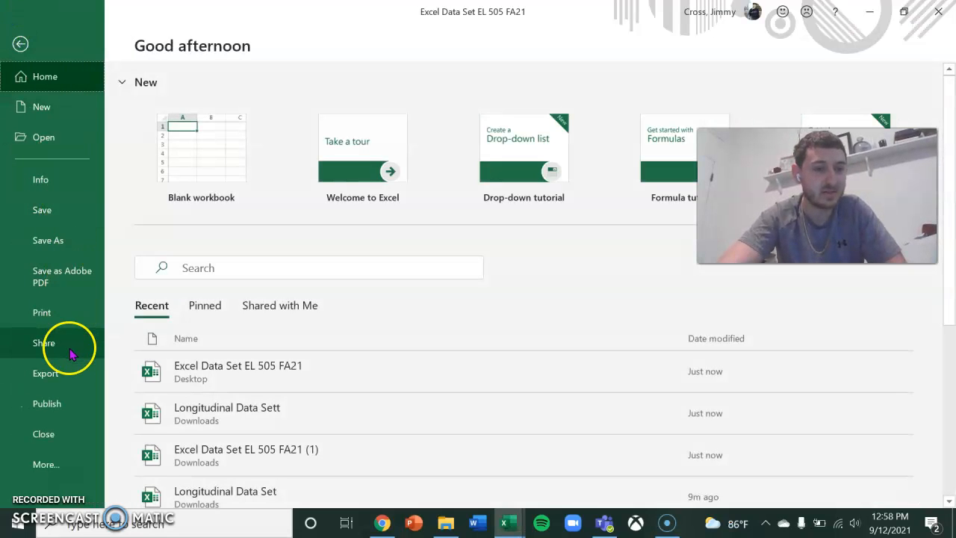
{"action": "left_click", "coordinate": [48, 240]}
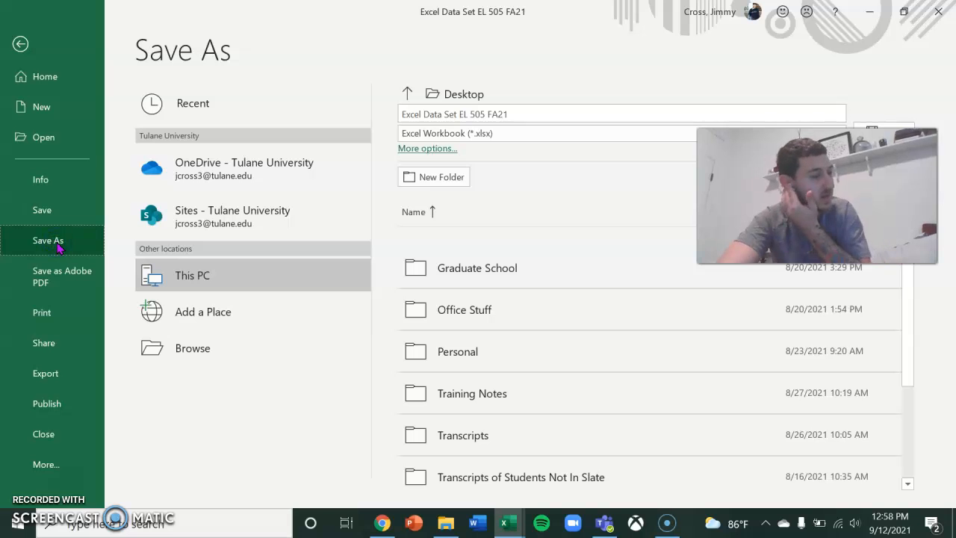
{"action": "left_click", "coordinate": [428, 148]}
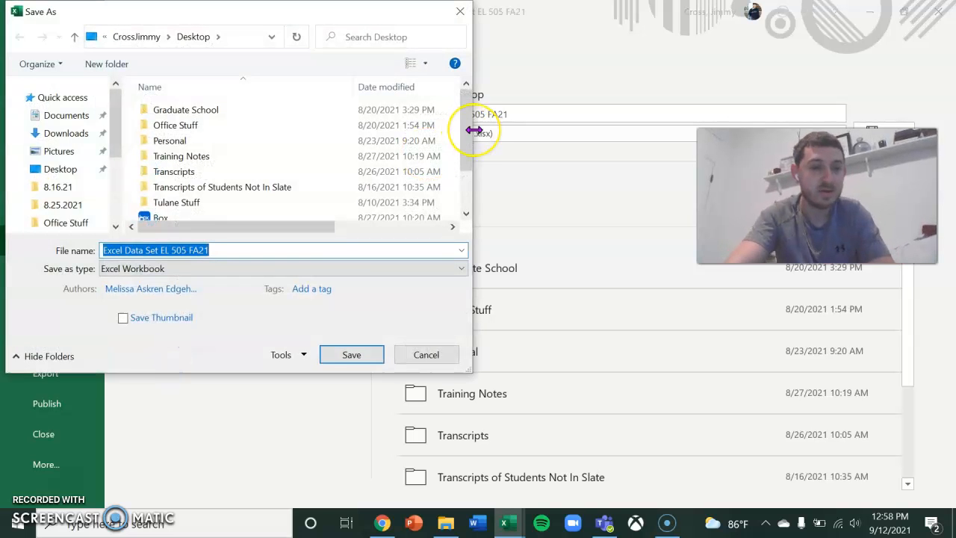
{"action": "type", "text": "Longitudinal Data Se"}
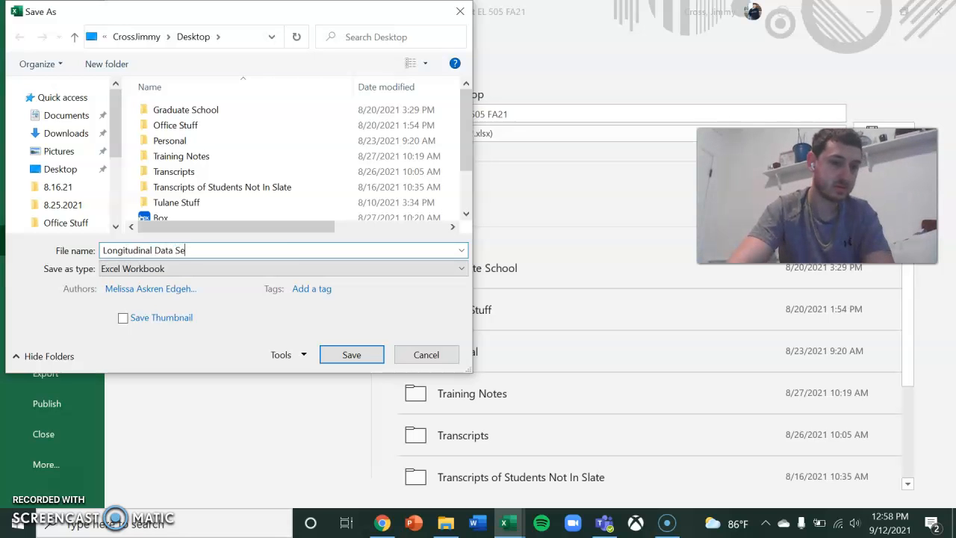
{"action": "left_click", "coordinate": [351, 354]}
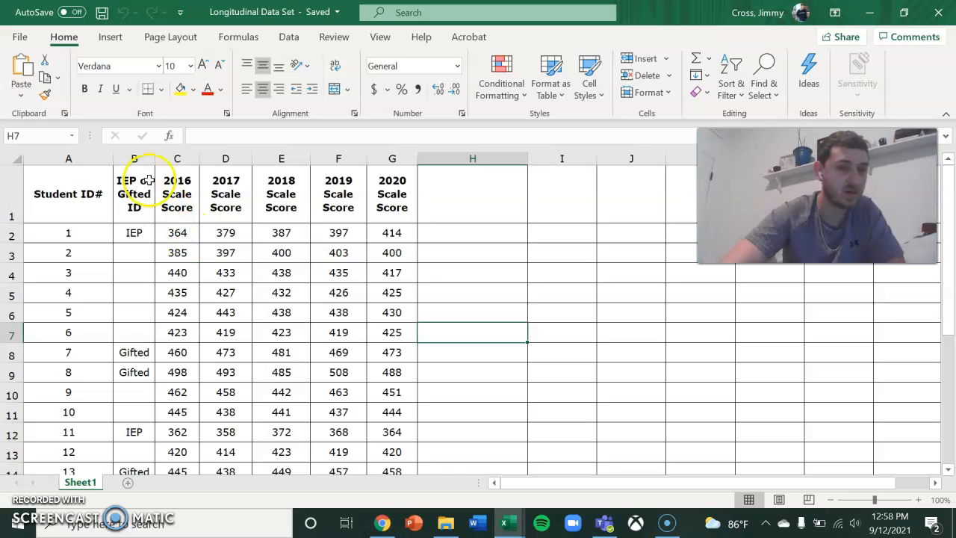
Type the page header 'Mount Union City Schools, 2016-2020 Mathematics Scores' and return to the sheet
{"action": "left_click", "coordinate": [472, 193]}
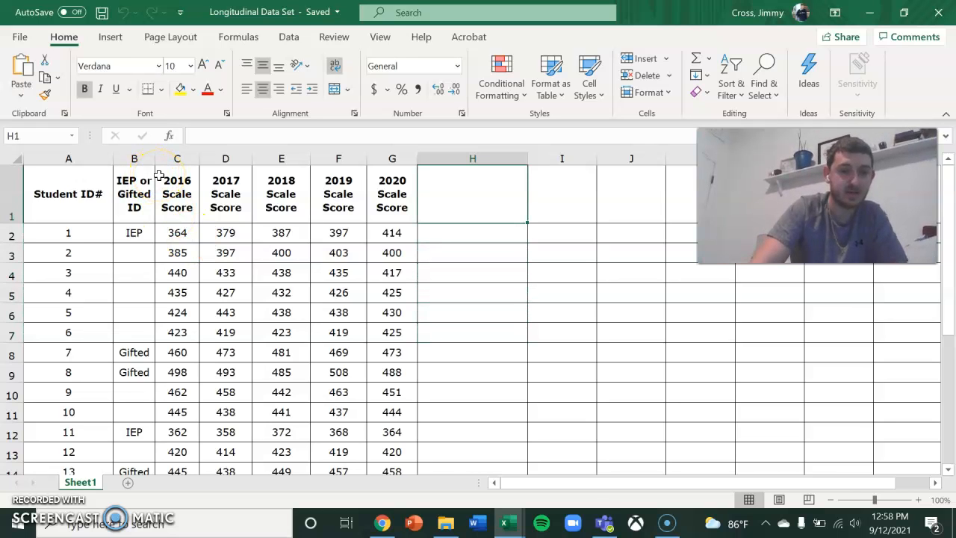
{"action": "left_click", "coordinate": [133, 193]}
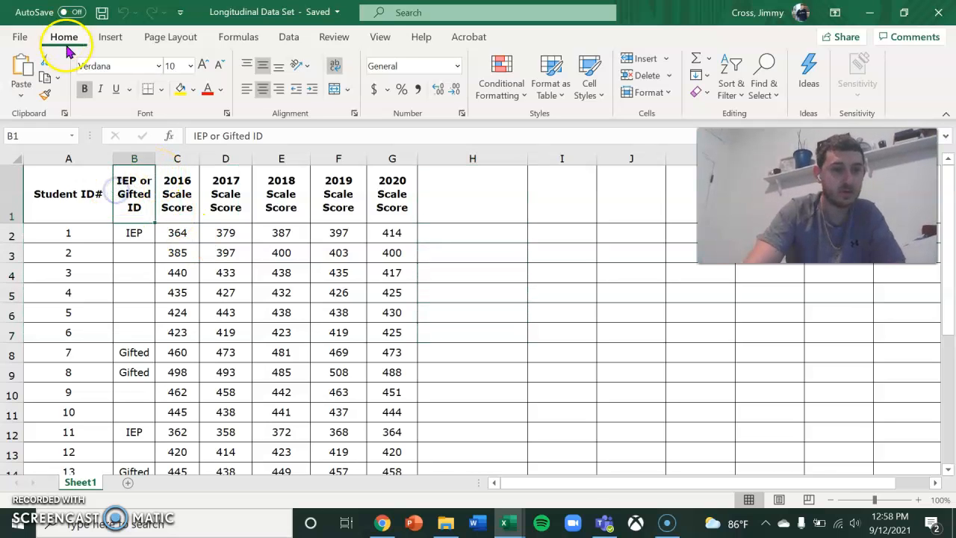
{"action": "left_click", "coordinate": [111, 37]}
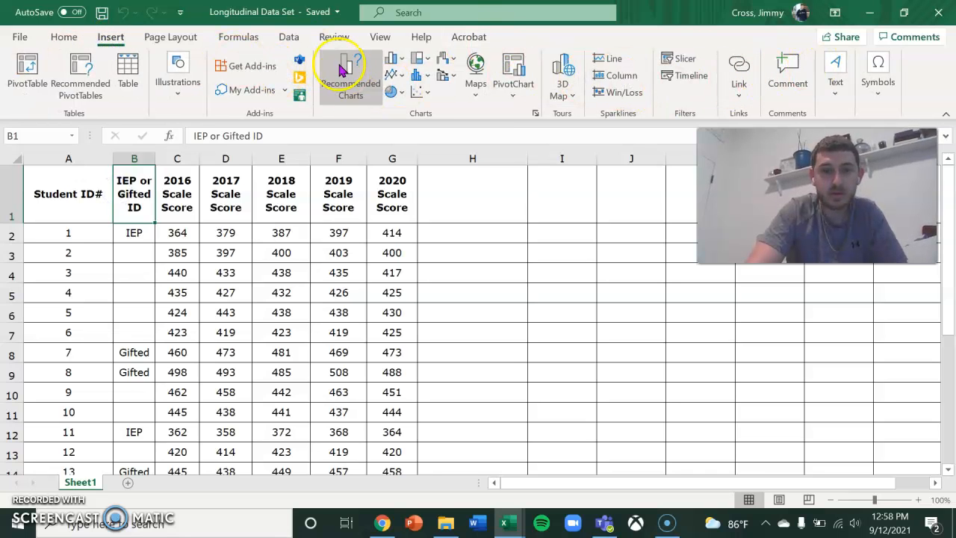
{"action": "left_click", "coordinate": [225, 194]}
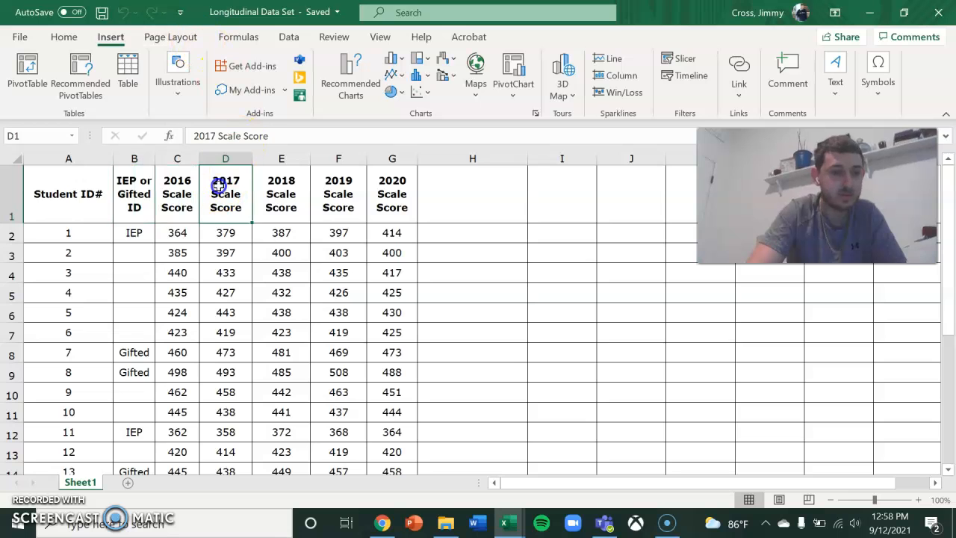
{"action": "mouse_move", "coordinate": [539, 416]}
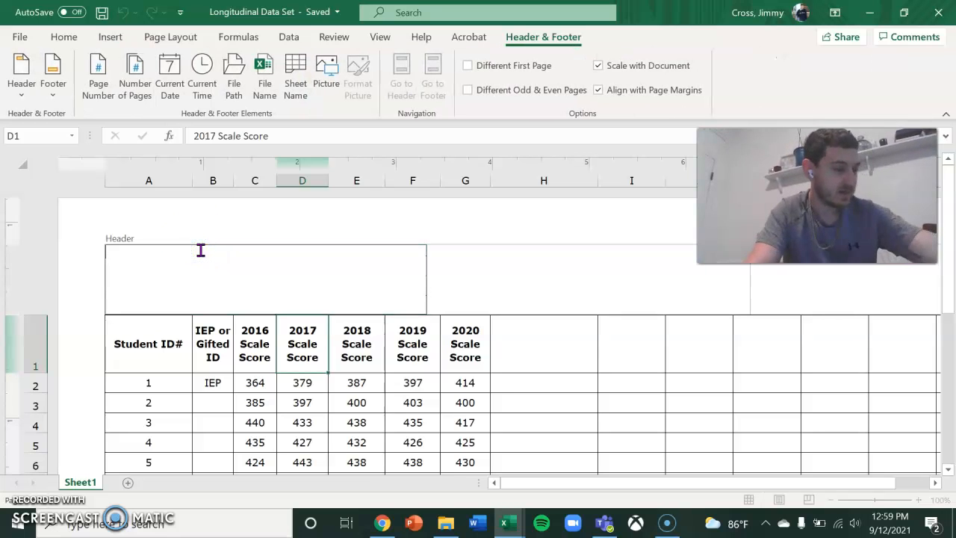
{"action": "type", "text": "Mount"}
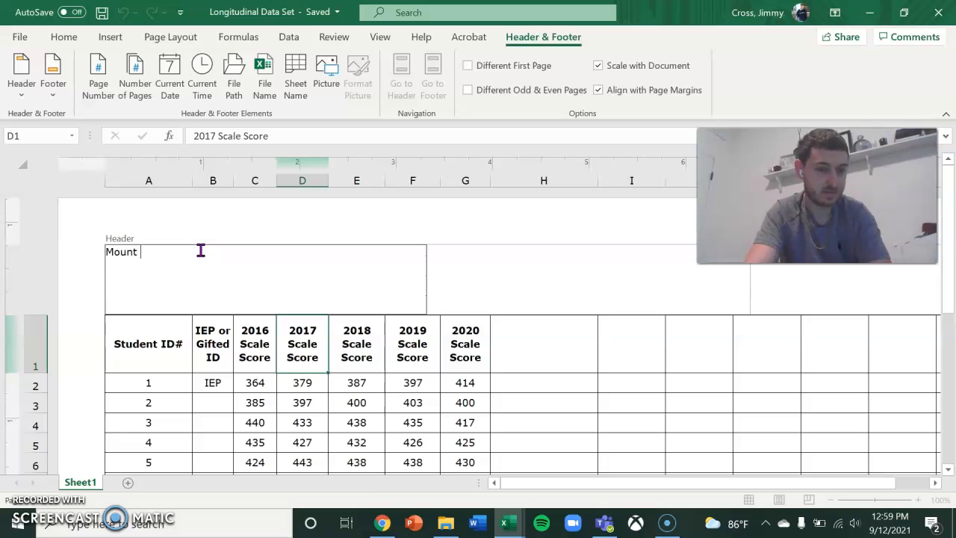
{"action": "type", "text": "Union City"}
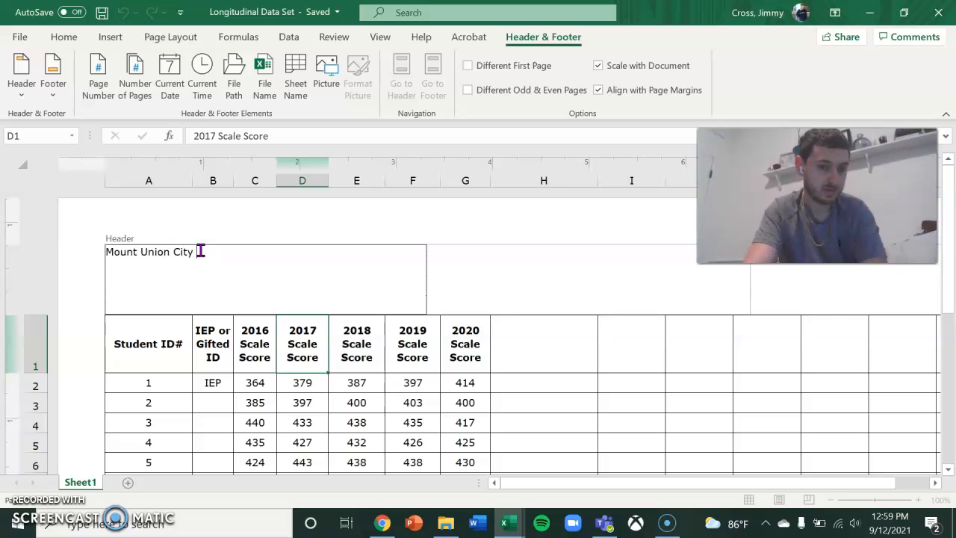
{"action": "type", "text": "Schools, 2"}
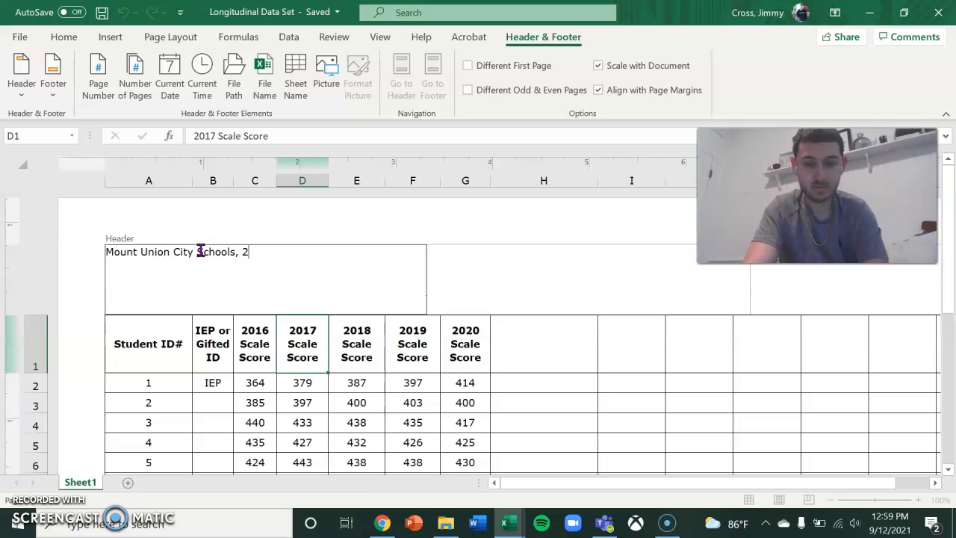
{"action": "type", "text": "016-2020"}
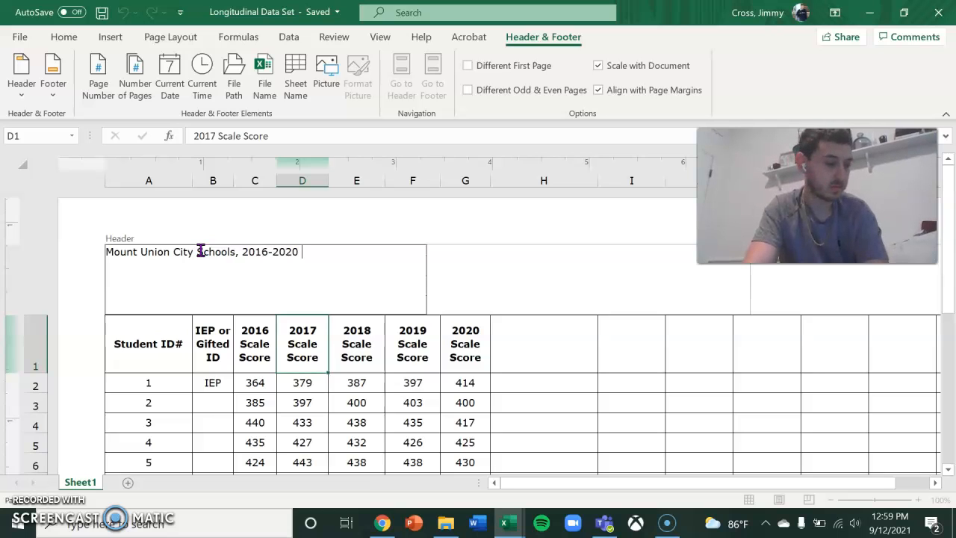
{"action": "type", "text": "Mathemat"}
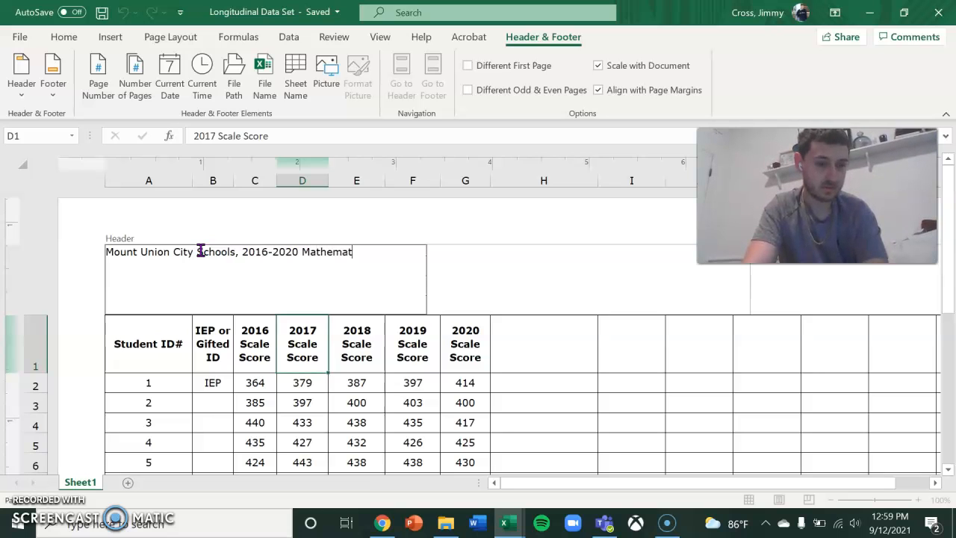
{"action": "type", "text": "ics Scores"}
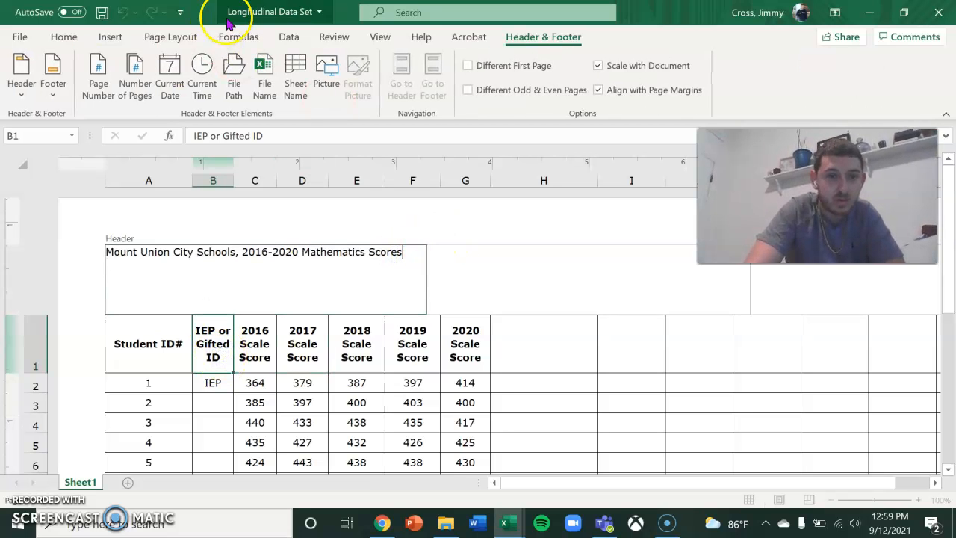
{"action": "left_click", "coordinate": [109, 37]}
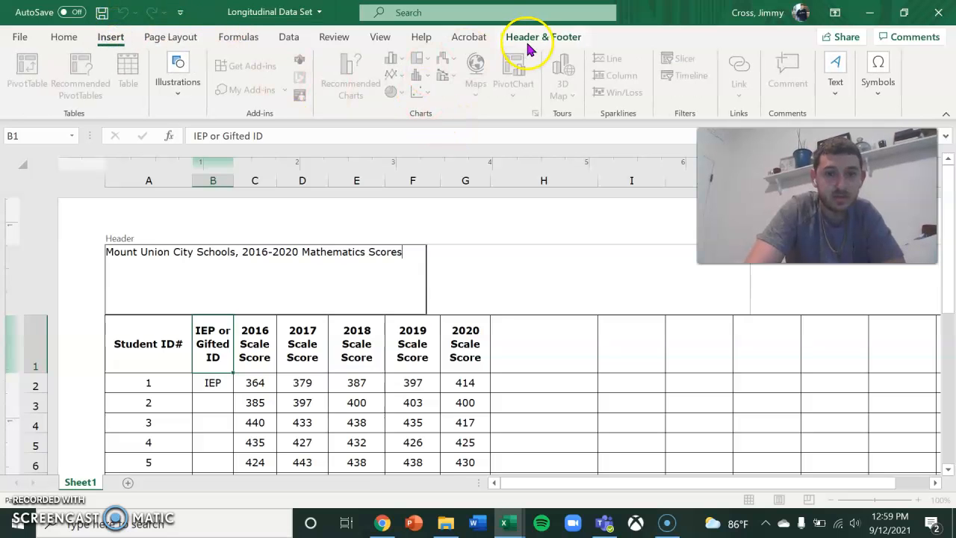
{"action": "left_click", "coordinate": [264, 75]}
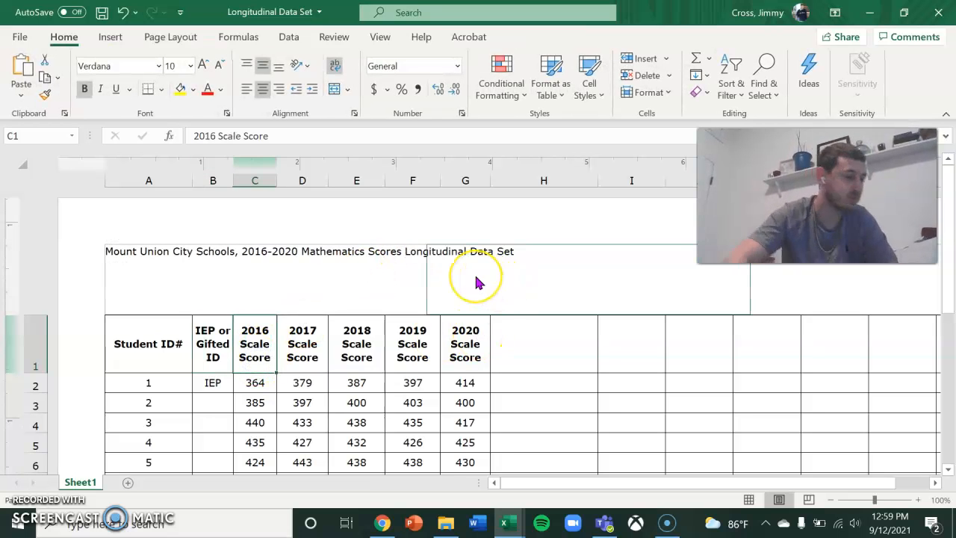
{"action": "mouse_move", "coordinate": [306, 253]}
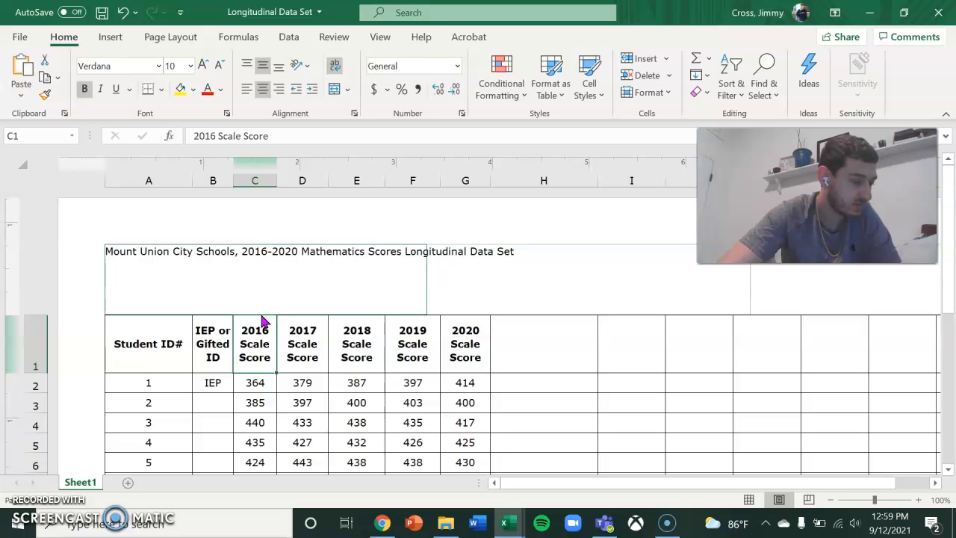
Use AutoSum Average to fill the Means row for the 2016 through 2020 scores
{"action": "left_click", "coordinate": [254, 381]}
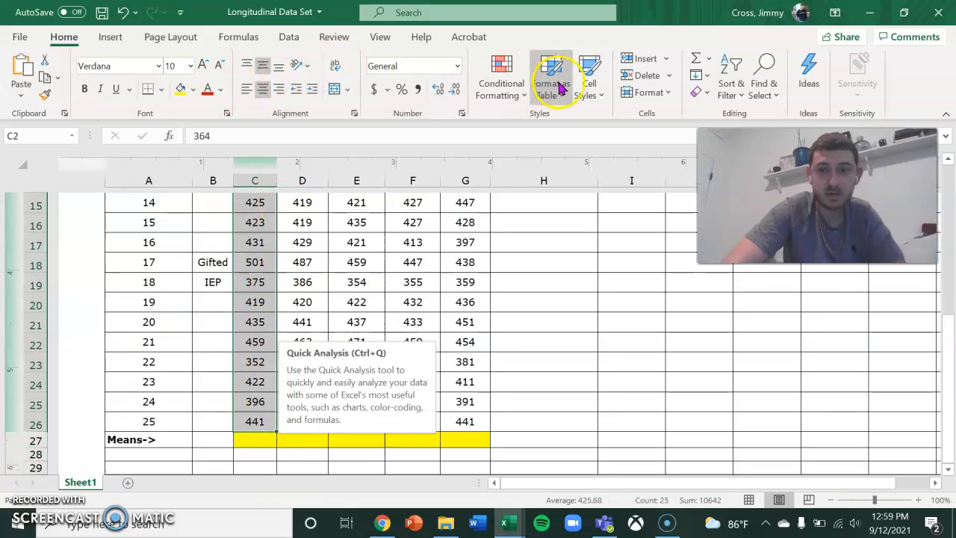
{"action": "left_click", "coordinate": [708, 58]}
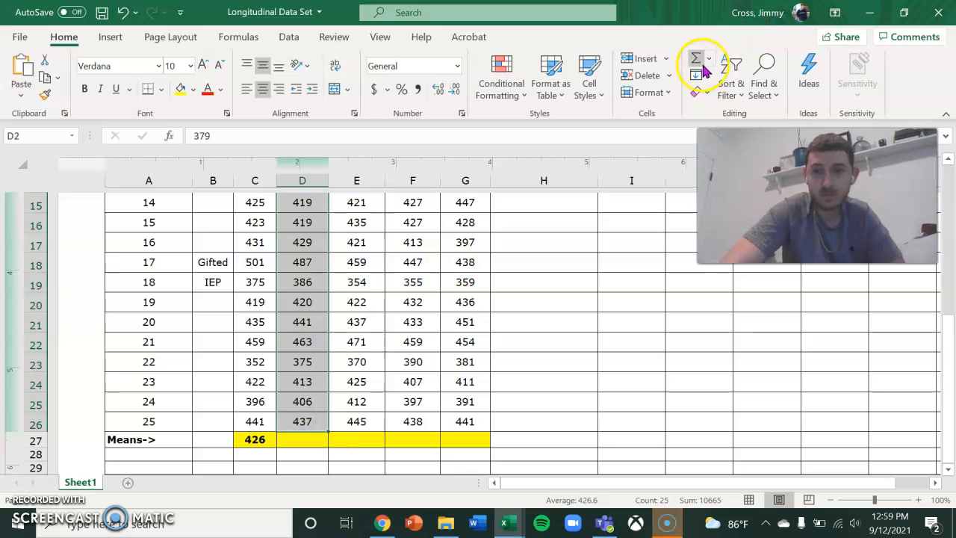
{"action": "scroll", "scroll_direction": "up", "scroll_amount": 3}
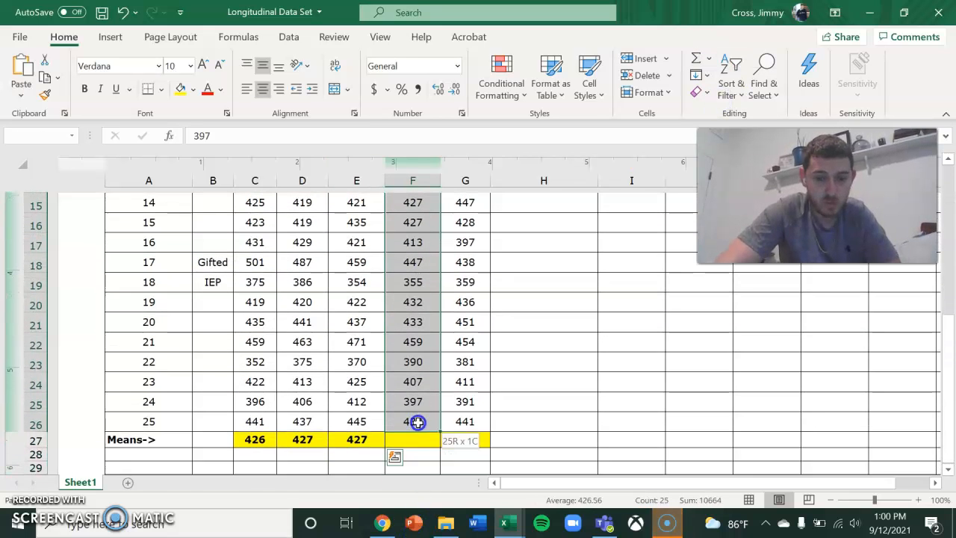
{"action": "left_click", "coordinate": [708, 57]}
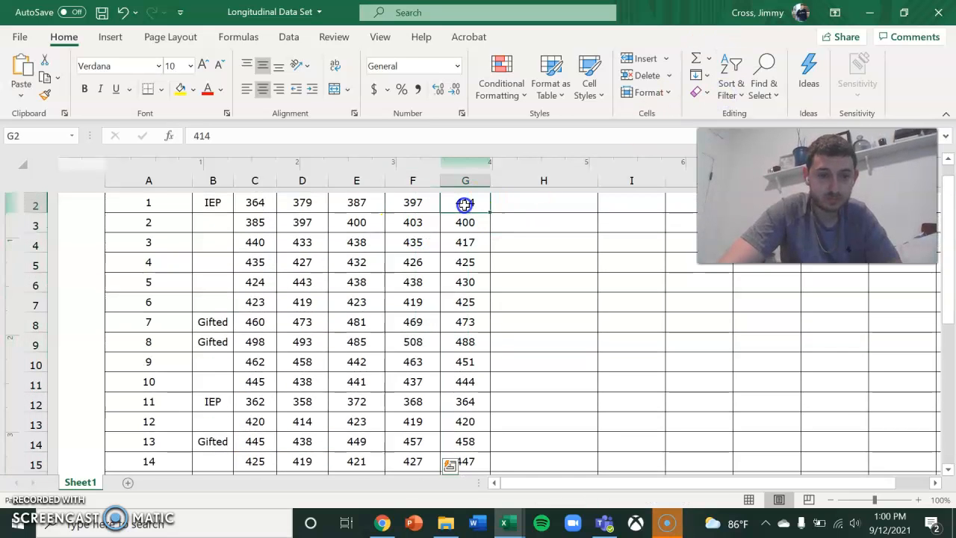
{"action": "left_click_drag", "start_coordinate": [465, 203], "coordinate": [464, 460]}
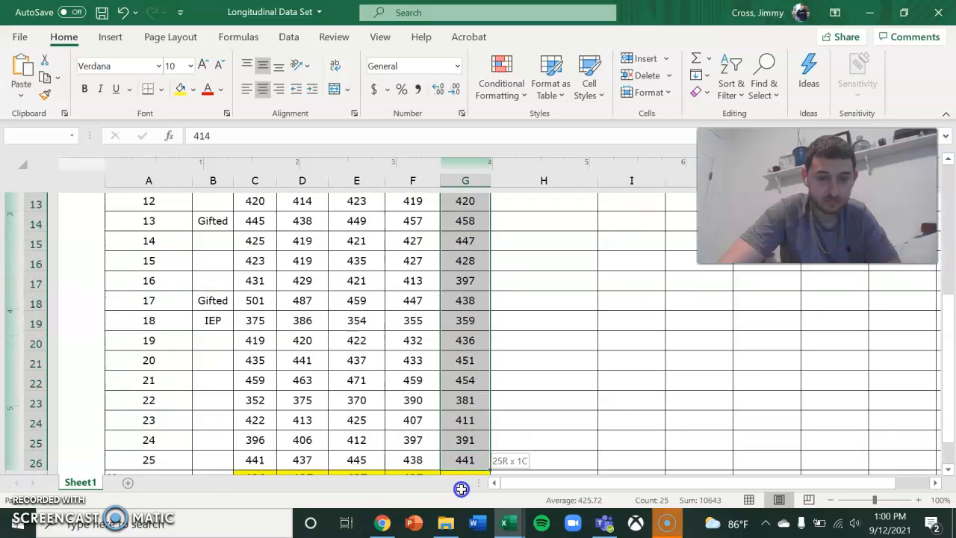
{"action": "scroll", "scroll_direction": "down", "scroll_amount": 3}
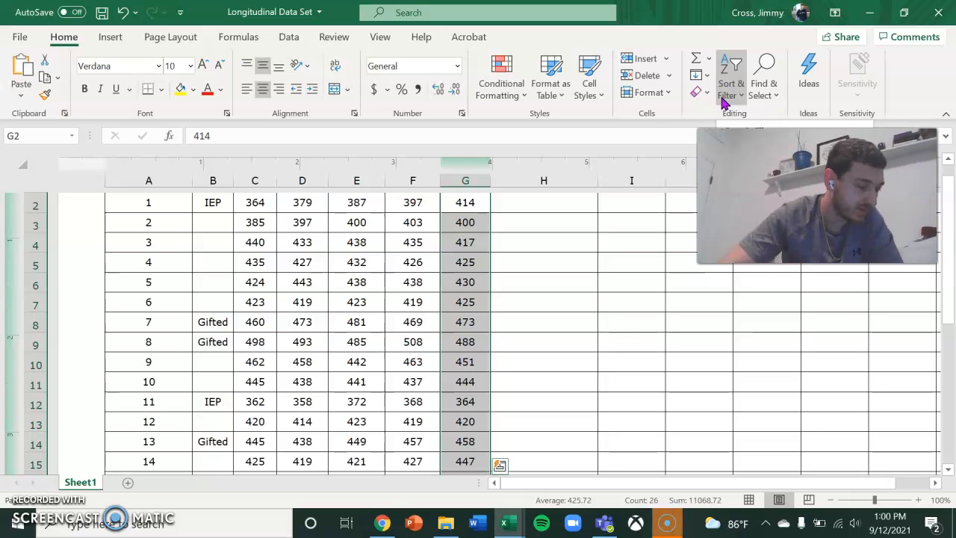
{"action": "left_click", "coordinate": [356, 341]}
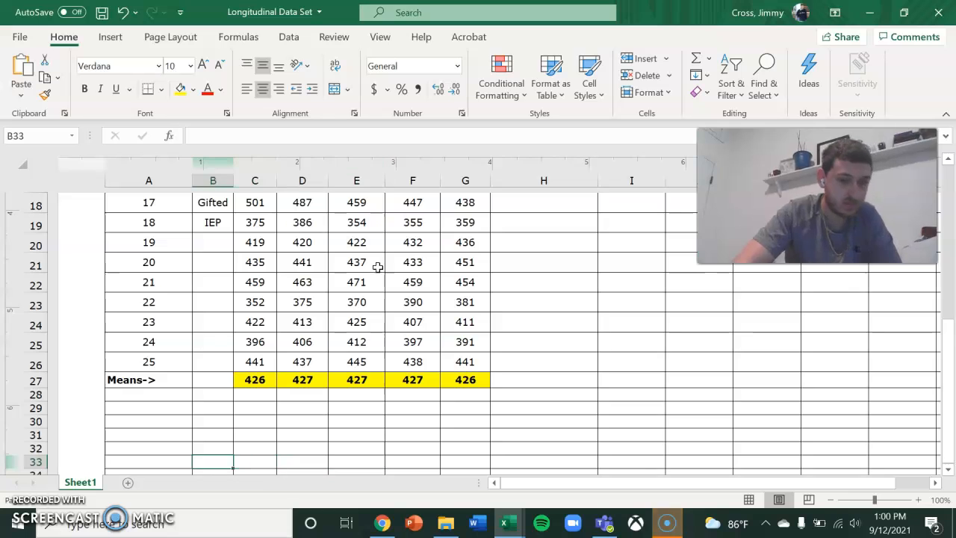
Check the 2016 and 2017 mean formulas and review the AutoSum function list
{"action": "left_click", "coordinate": [255, 379]}
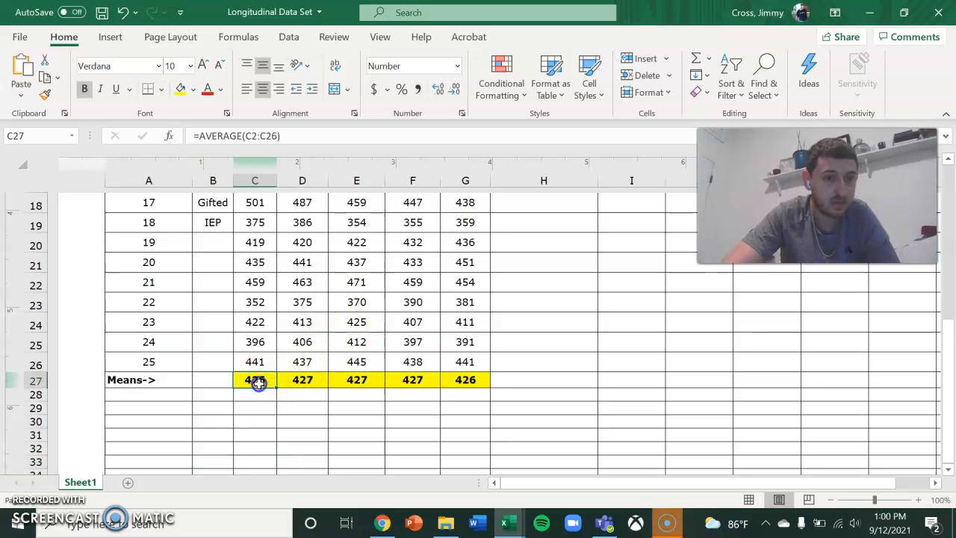
{"action": "double_click", "coordinate": [302, 380]}
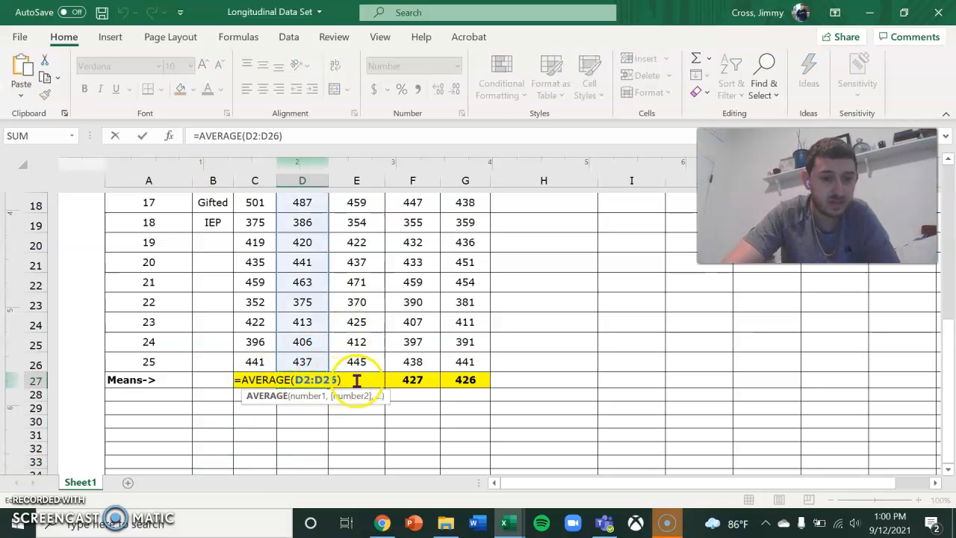
{"action": "key", "text": "Return"}
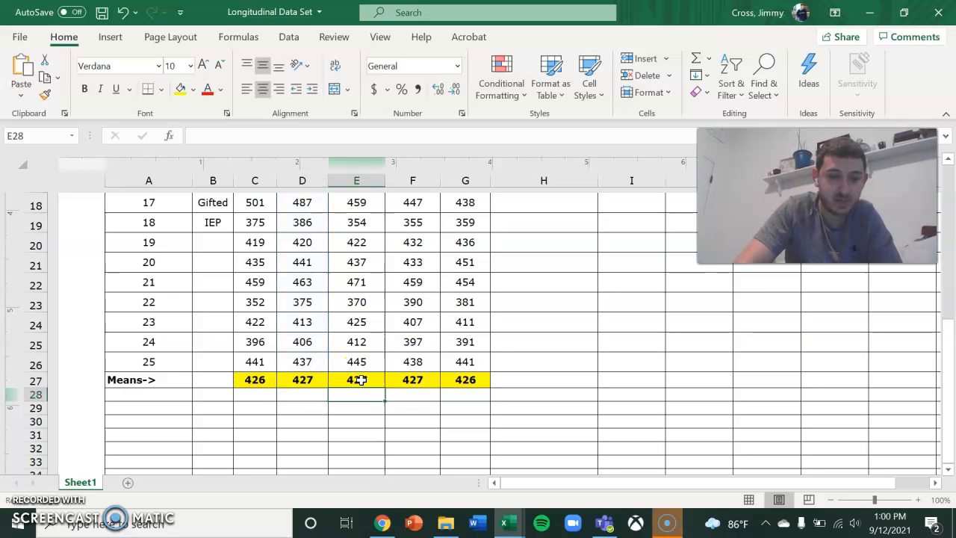
{"action": "left_click", "coordinate": [302, 380]}
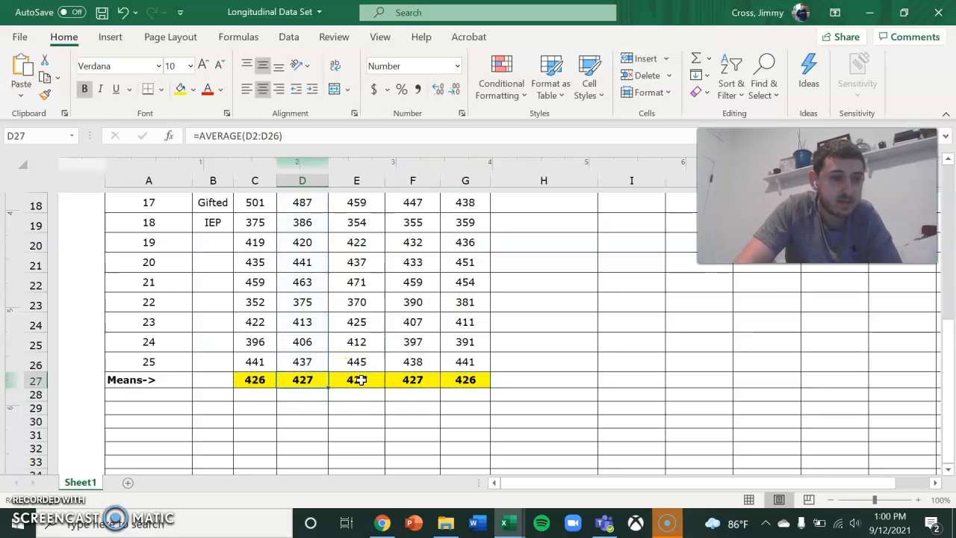
{"action": "left_click", "coordinate": [255, 379]}
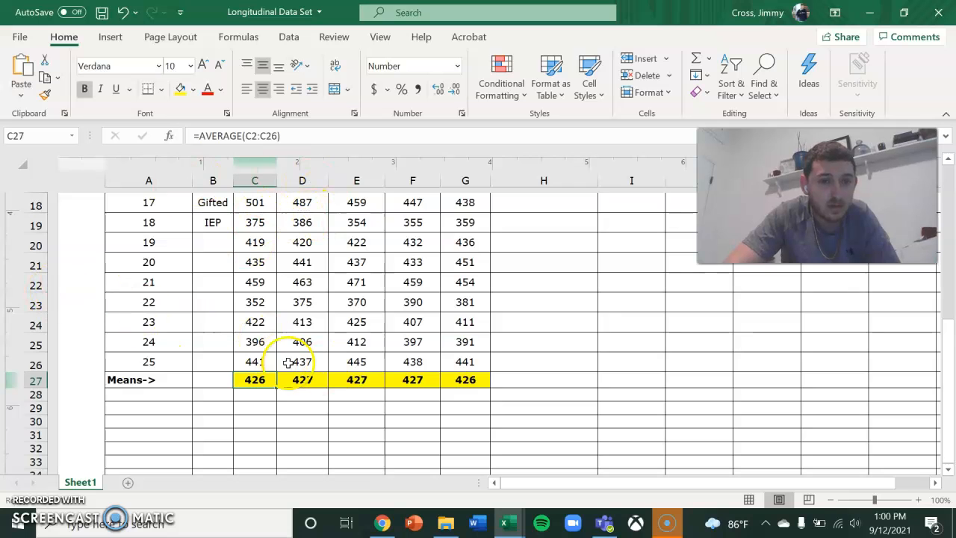
{"action": "left_click", "coordinate": [707, 60]}
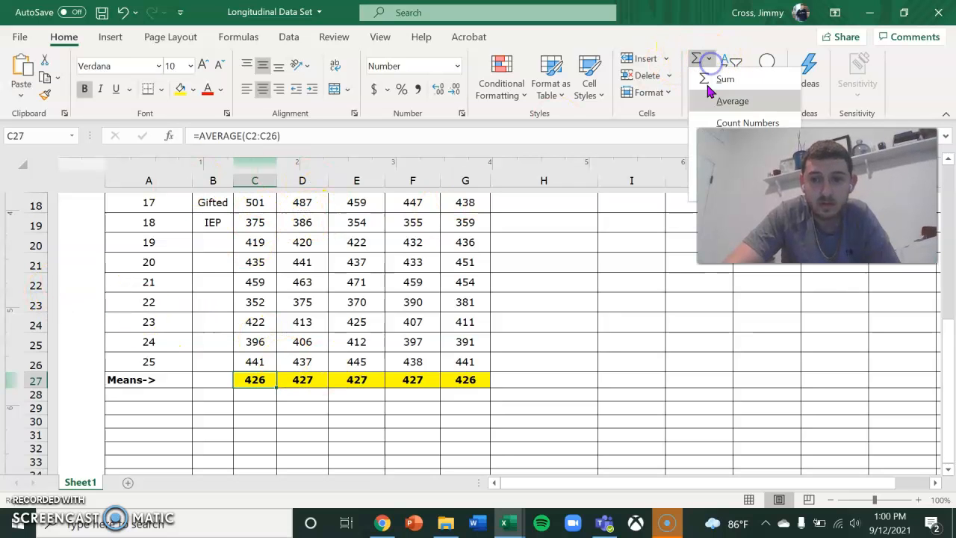
{"action": "left_click", "coordinate": [604, 268]}
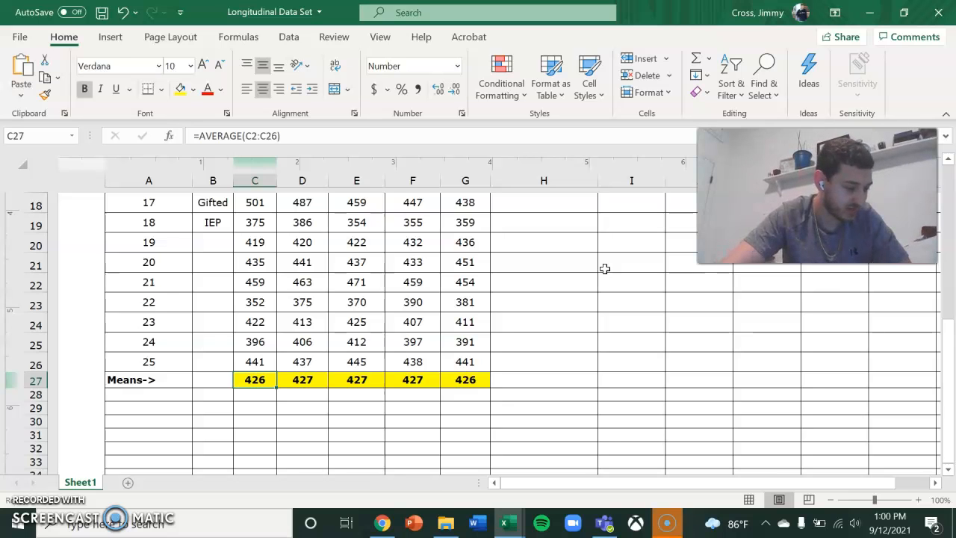
Insert a line sparkline of student 1's five yearly scores in H2 and extend it down to row 26
{"action": "left_click", "coordinate": [465, 222]}
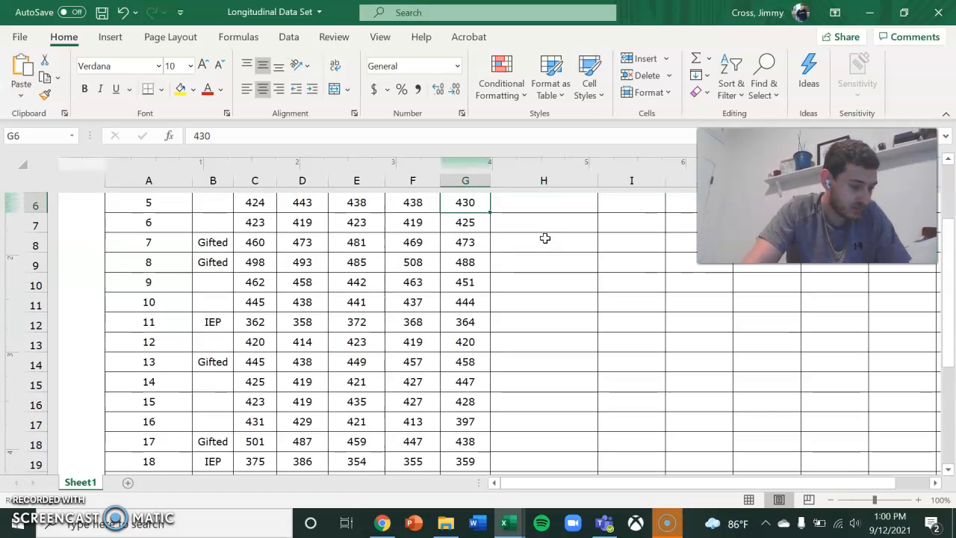
{"action": "left_click", "coordinate": [301, 202]}
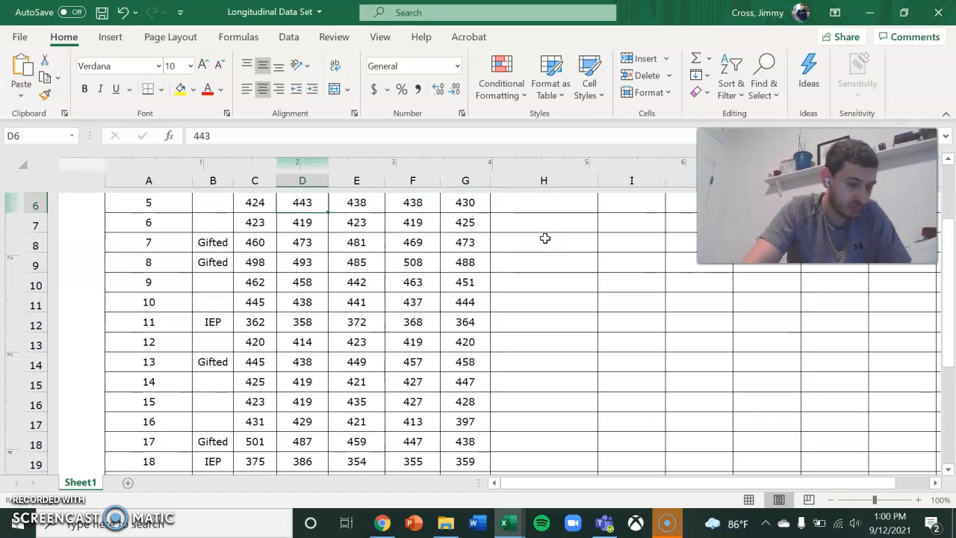
{"action": "scroll", "scroll_direction": "up", "scroll_amount": 3}
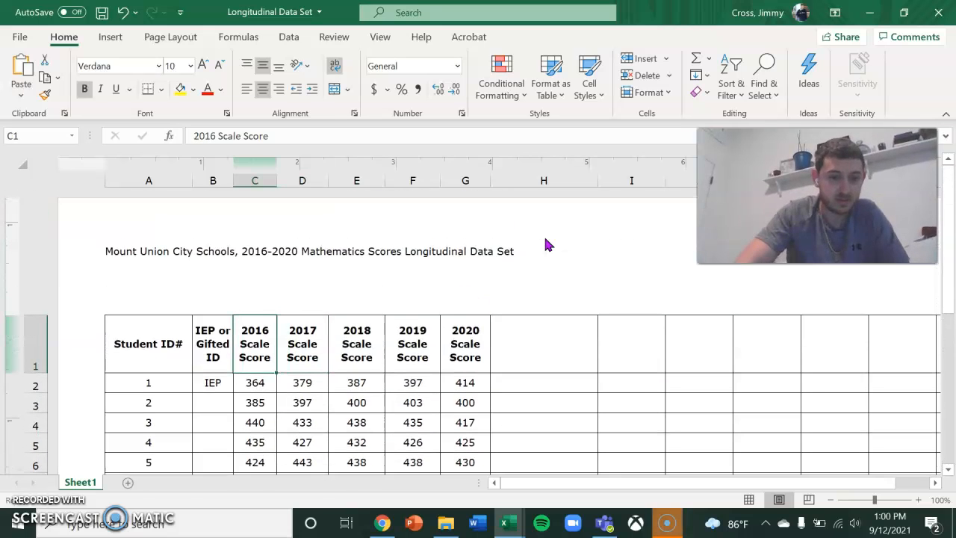
{"action": "left_click_drag", "start_coordinate": [254, 383], "coordinate": [465, 382]}
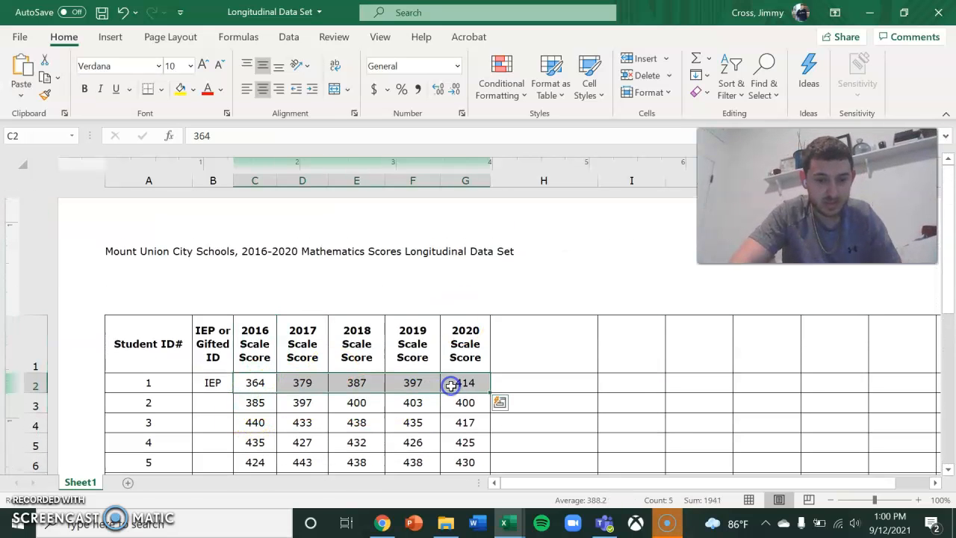
{"action": "left_click", "coordinate": [110, 37]}
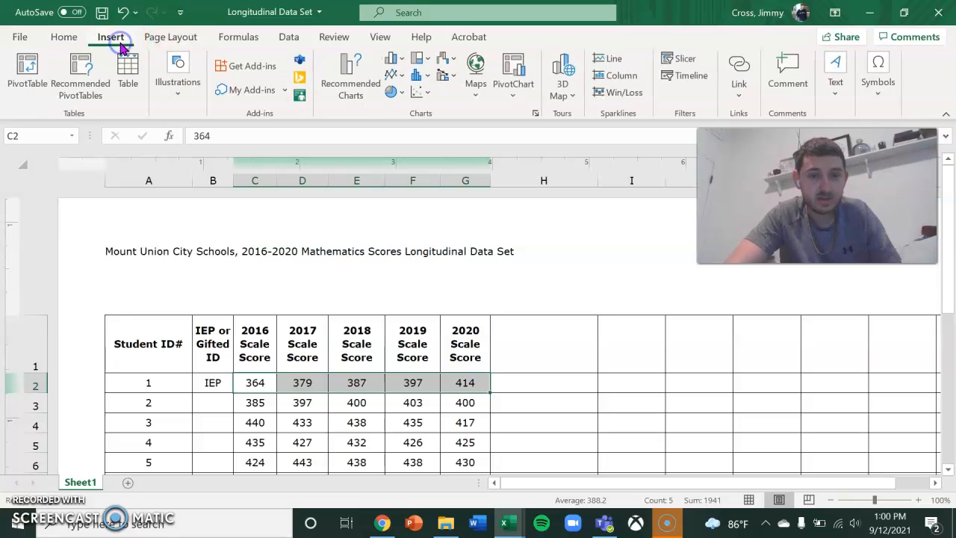
{"action": "mouse_move", "coordinate": [613, 58]}
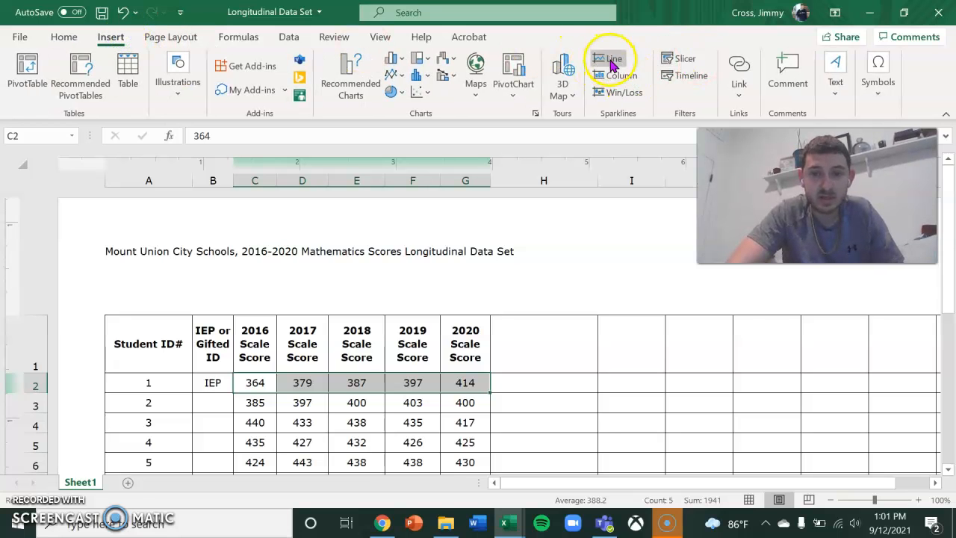
{"action": "left_click", "coordinate": [613, 58]}
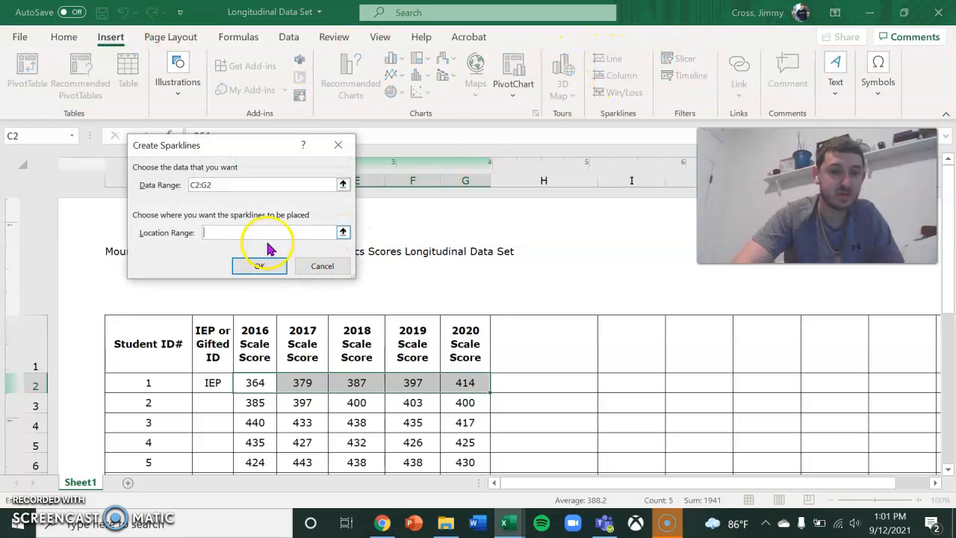
{"action": "left_click", "coordinate": [544, 382]}
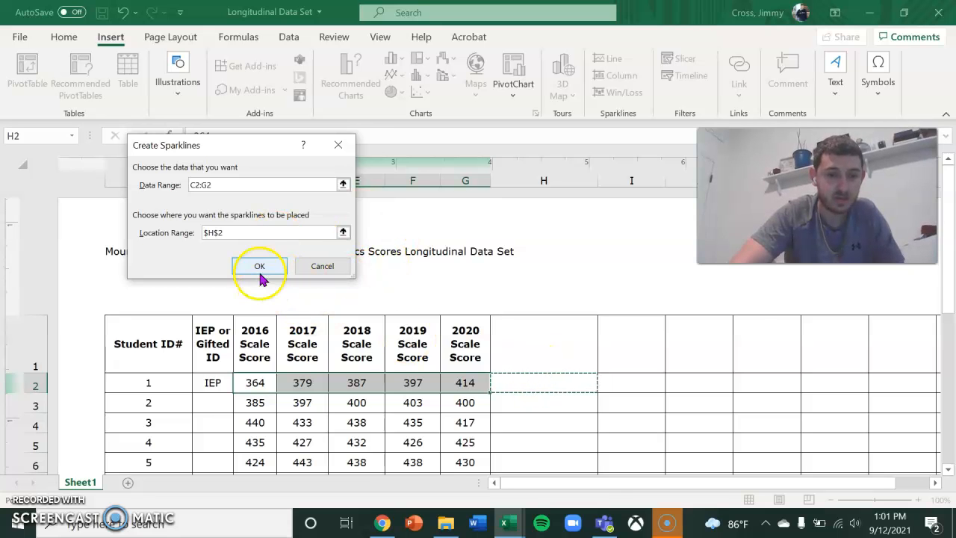
{"action": "left_click", "coordinate": [259, 265]}
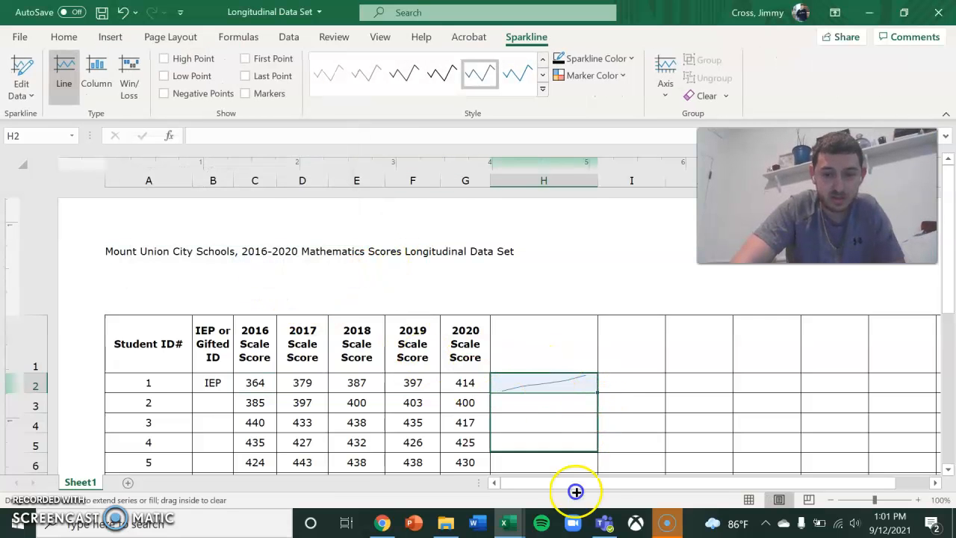
{"action": "scroll", "scroll_direction": "down", "scroll_amount": 3}
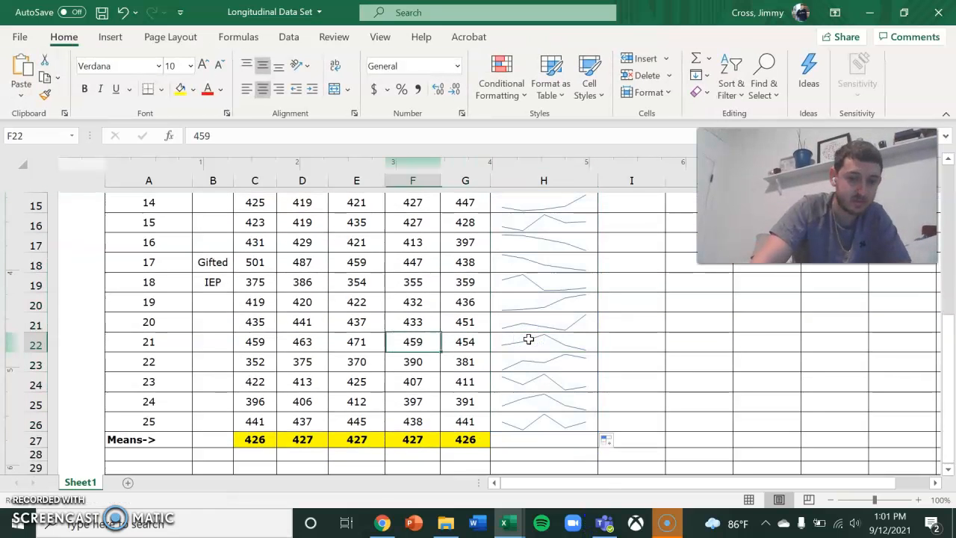
{"action": "left_click", "coordinate": [302, 342]}
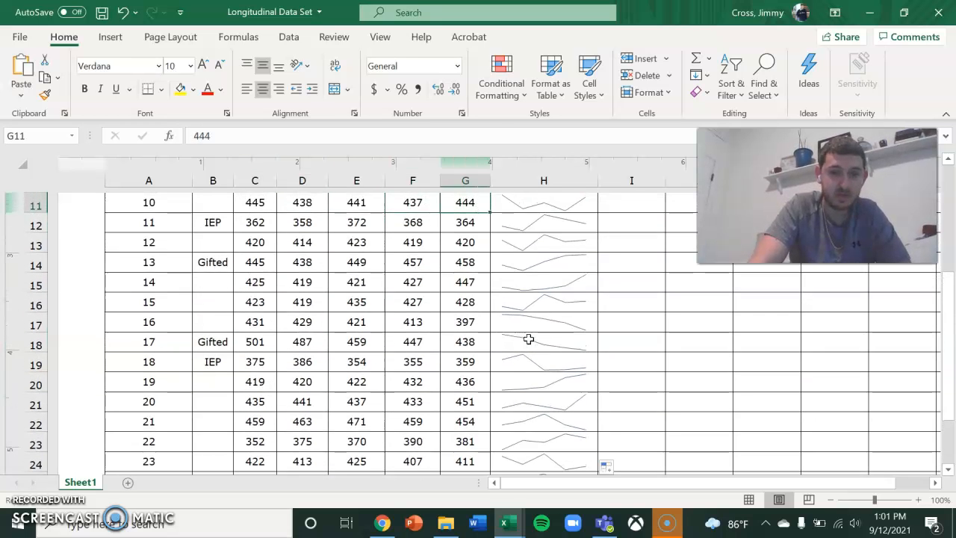
{"action": "scroll", "scroll_direction": "up", "scroll_amount": 3}
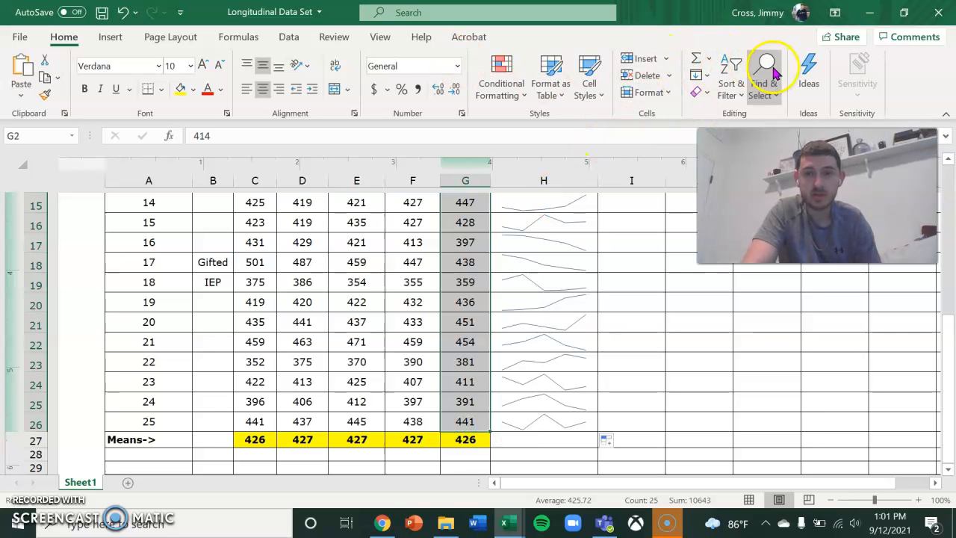
Sort only the 2020 column ascending, continuing with the current selection
{"action": "left_click", "coordinate": [705, 60]}
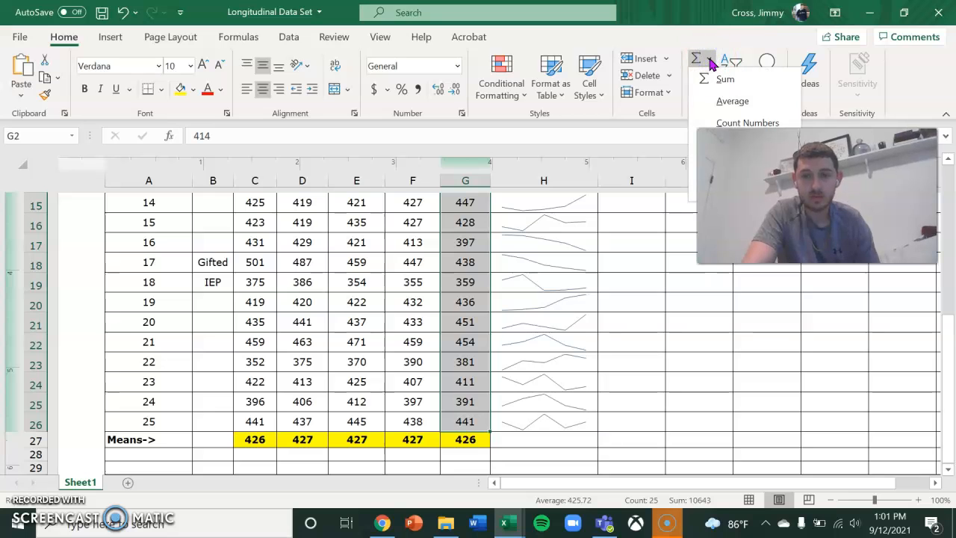
{"action": "left_click", "coordinate": [695, 59]}
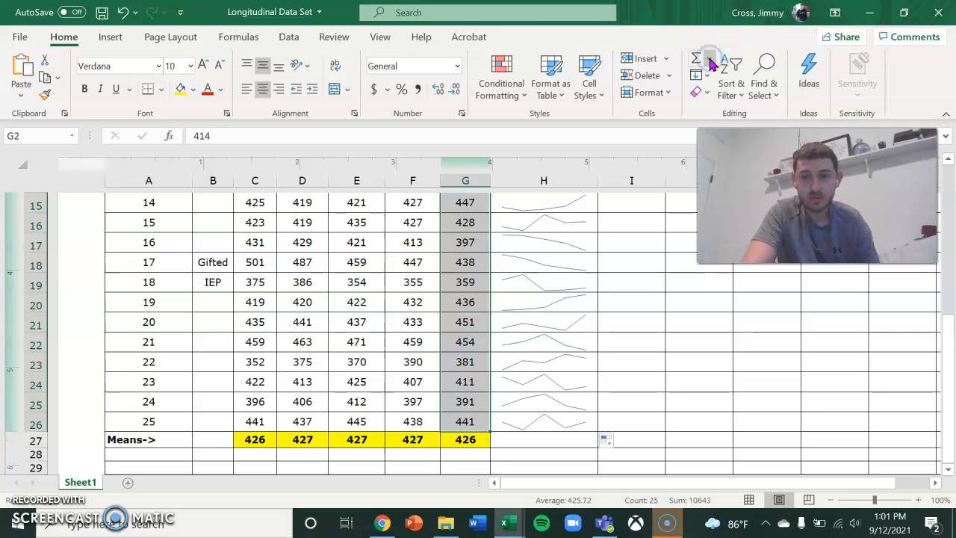
{"action": "mouse_move", "coordinate": [725, 63]}
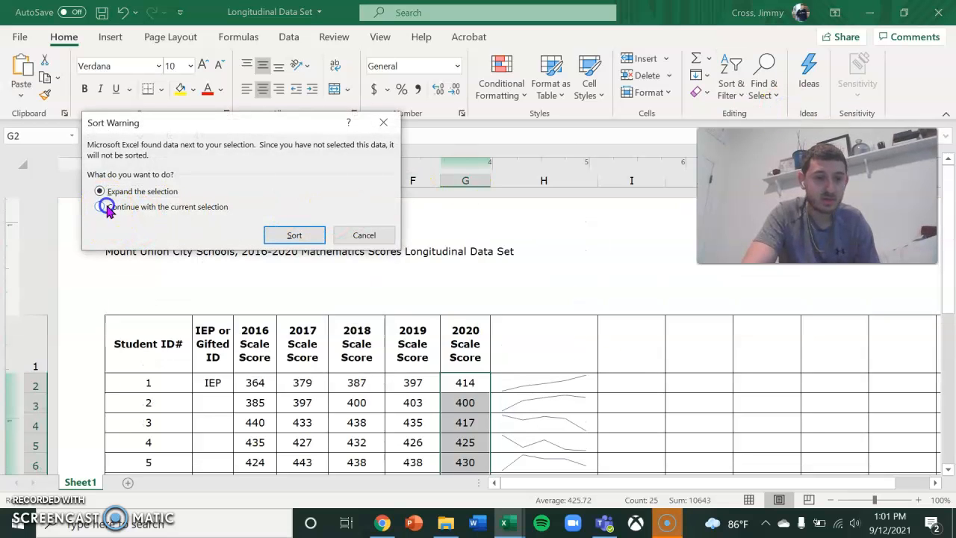
{"action": "left_click", "coordinate": [99, 206]}
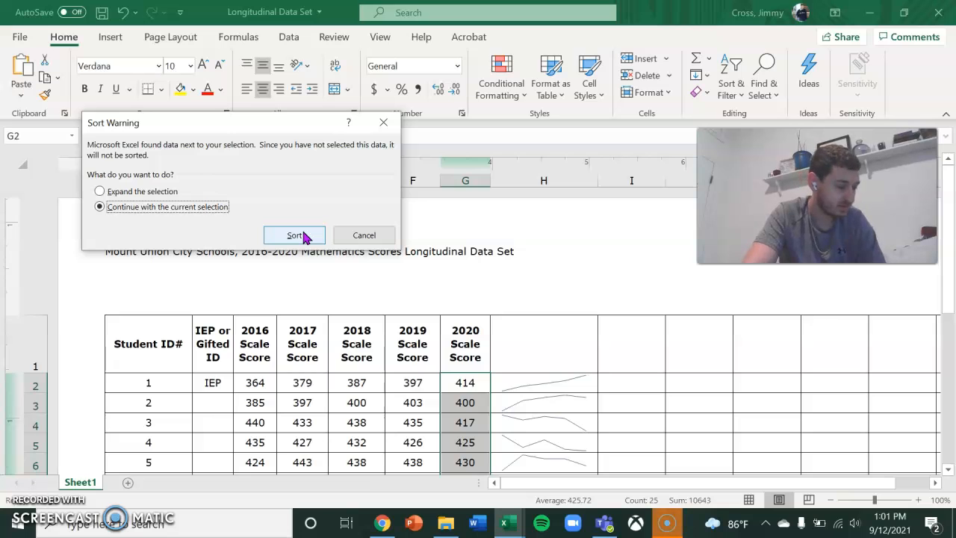
{"action": "left_click", "coordinate": [293, 234]}
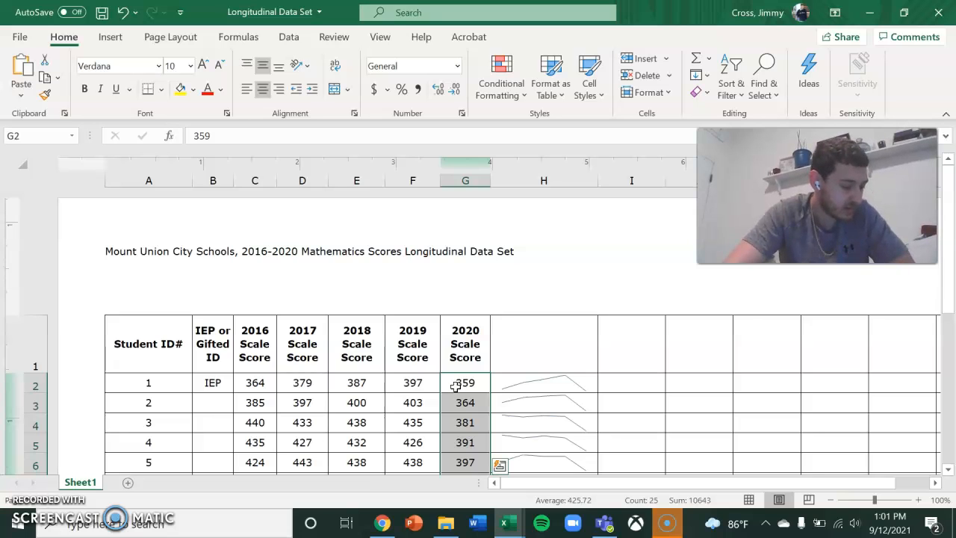
{"action": "mouse_move", "coordinate": [371, 367]}
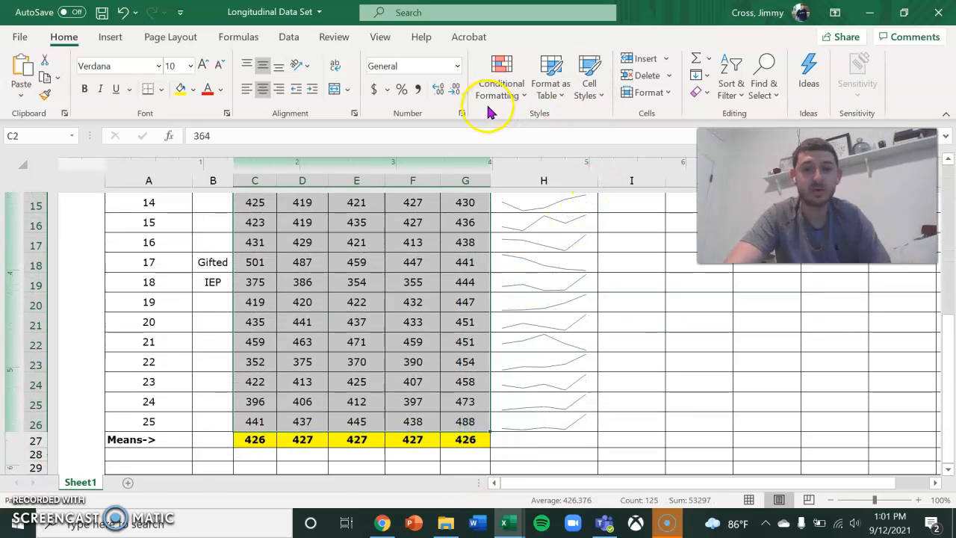
Create a Between 290–380 highlight rule with a custom red fill and outline border
{"action": "left_click", "coordinate": [500, 75]}
{"action": "type", "text": "3"}
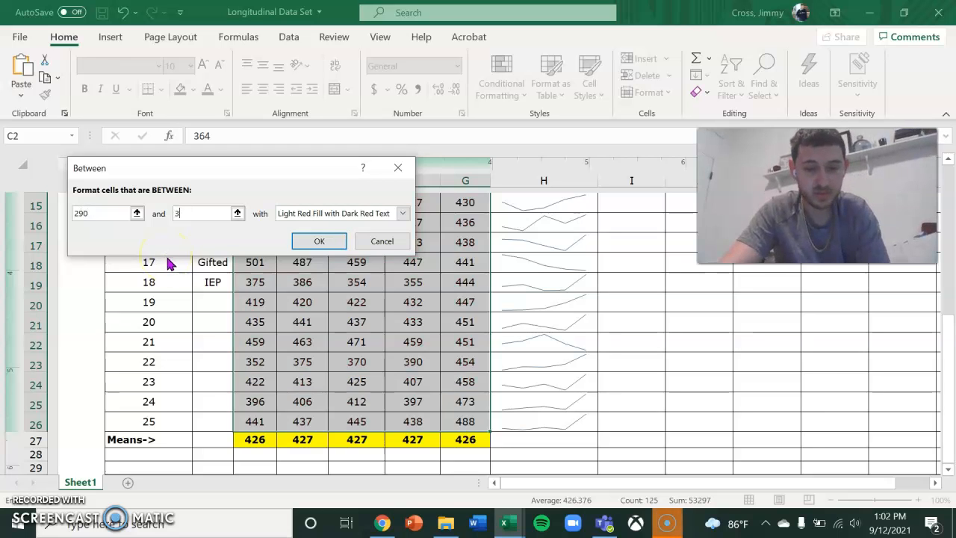
{"action": "type", "text": "80"}
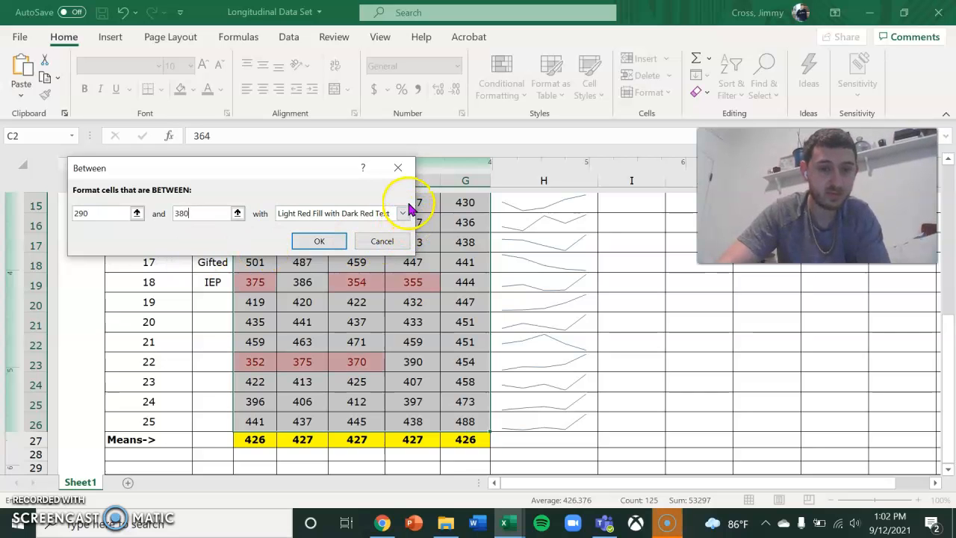
{"action": "left_click", "coordinate": [403, 213]}
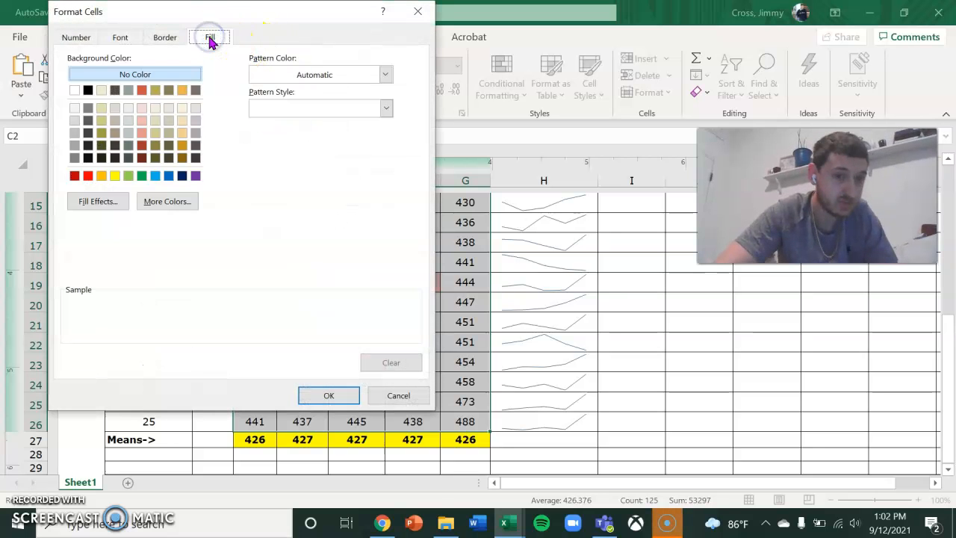
{"action": "left_click", "coordinate": [74, 175]}
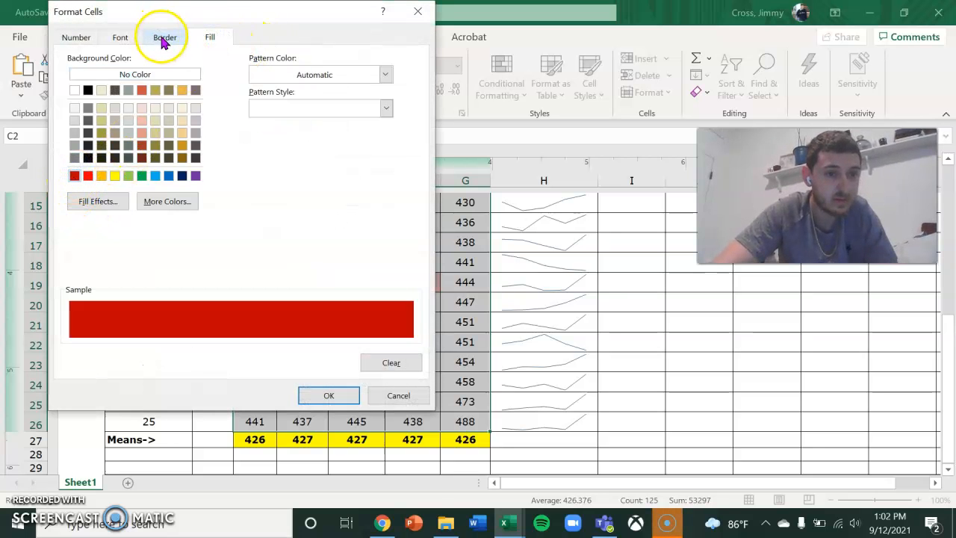
{"action": "left_click", "coordinate": [120, 36]}
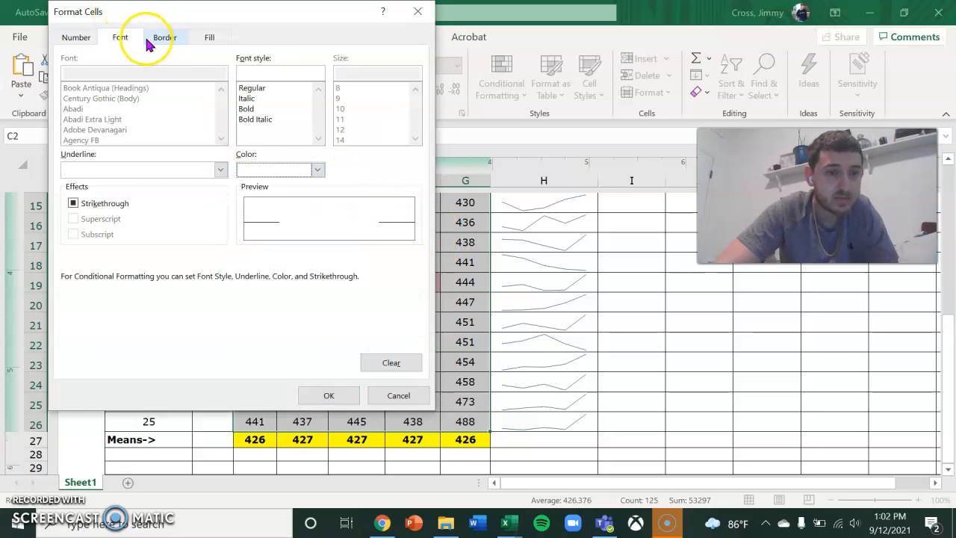
{"action": "left_click", "coordinate": [164, 37]}
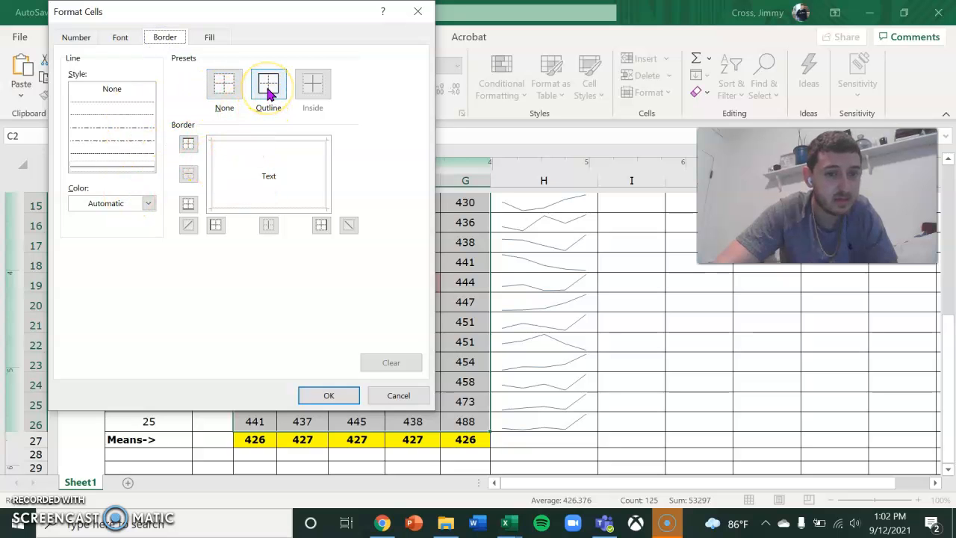
{"action": "left_click", "coordinate": [268, 84]}
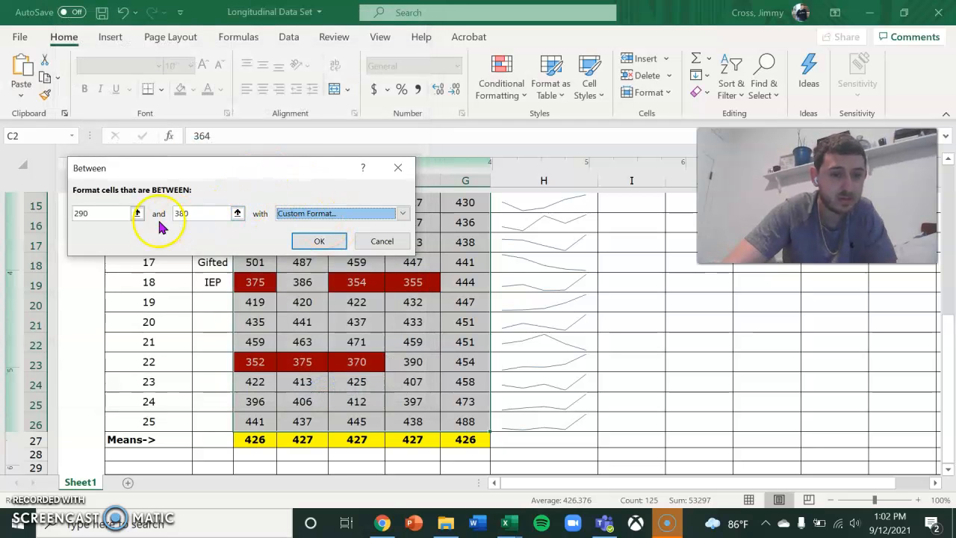
{"action": "left_click", "coordinate": [319, 240]}
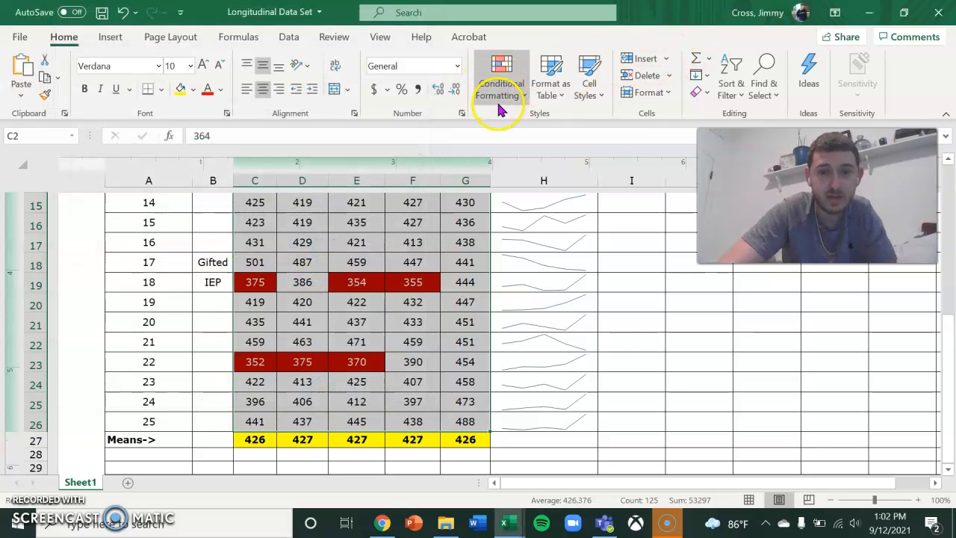
Add a Between rule for scores in the 380s–399 with Light Red Fill and Dark Red Text, correcting the lower bound
{"action": "left_click", "coordinate": [501, 75]}
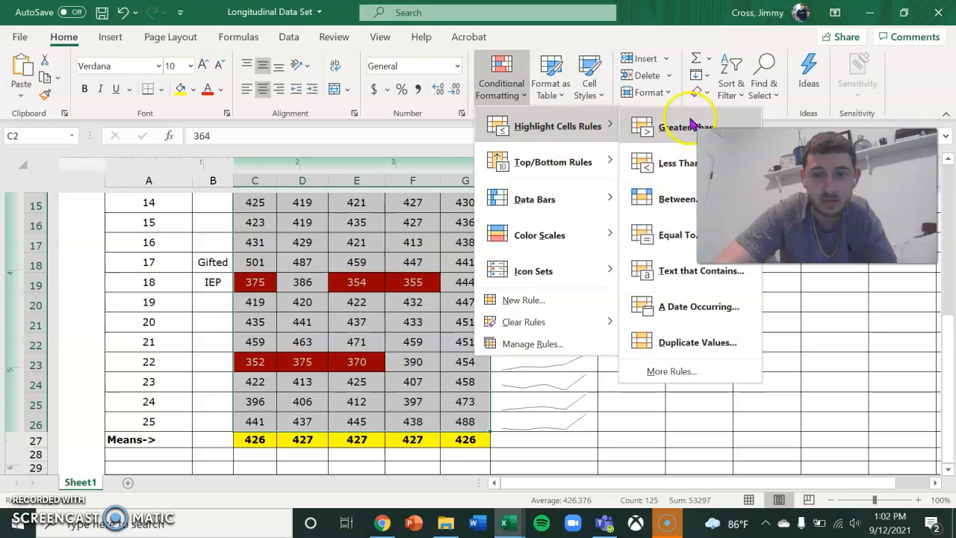
{"action": "left_click", "coordinate": [677, 199]}
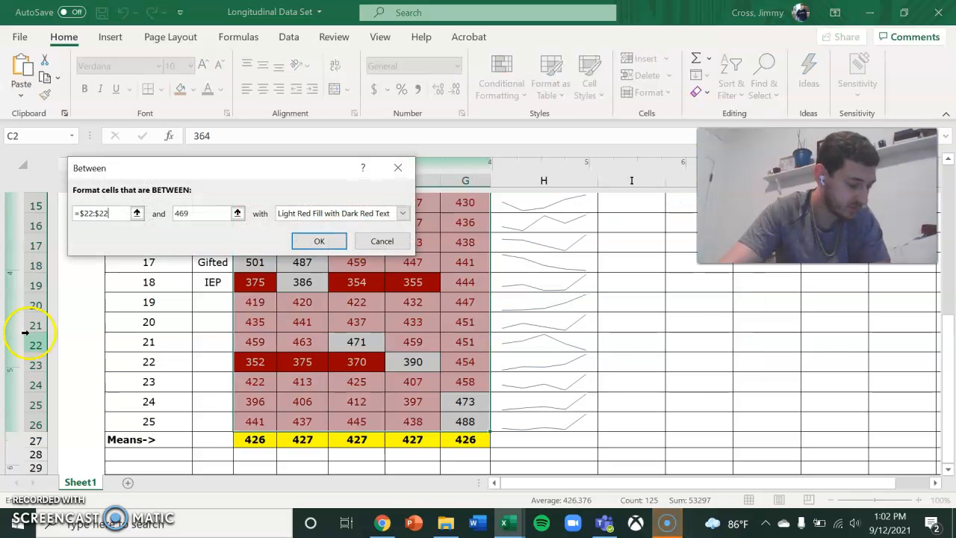
{"action": "type", "text": "381"}
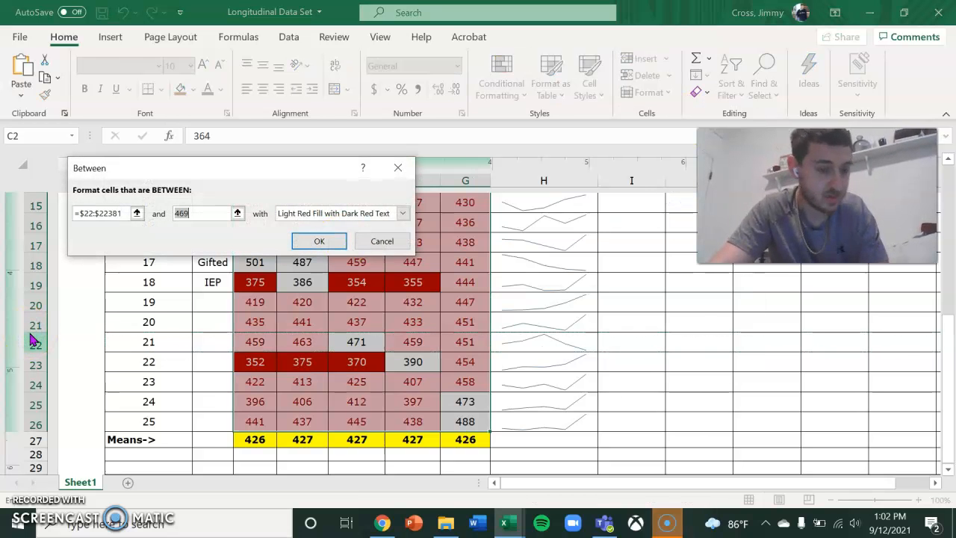
{"action": "type", "text": "39"}
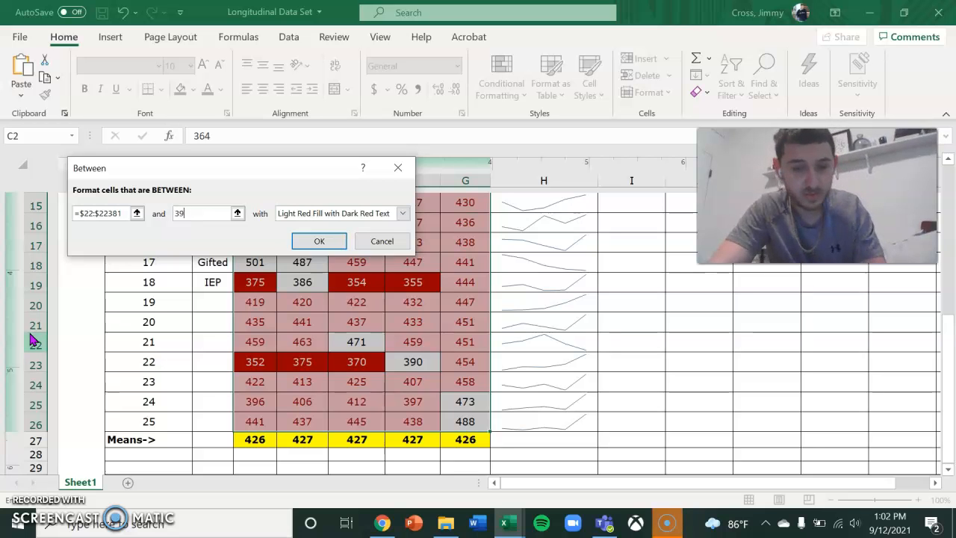
{"action": "type", "text": "9"}
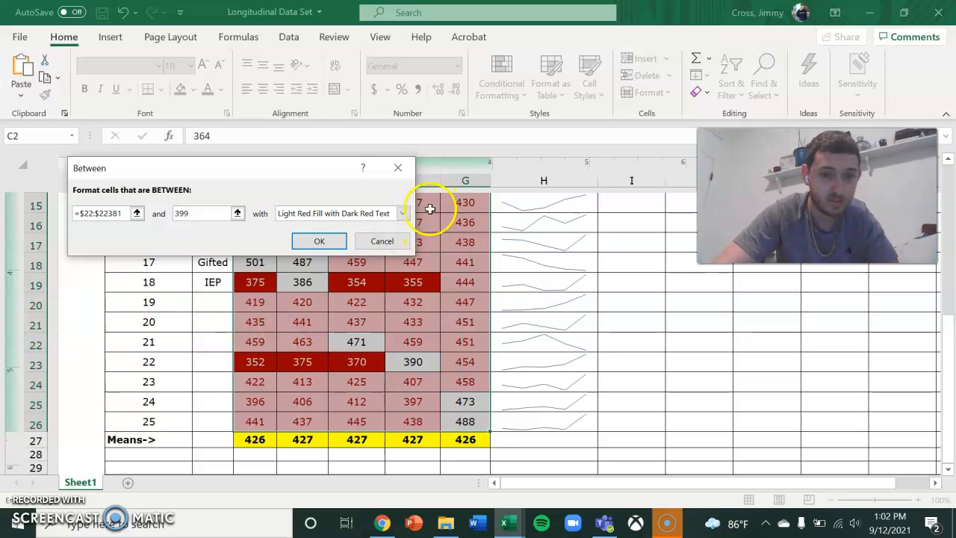
{"action": "left_click", "coordinate": [403, 213]}
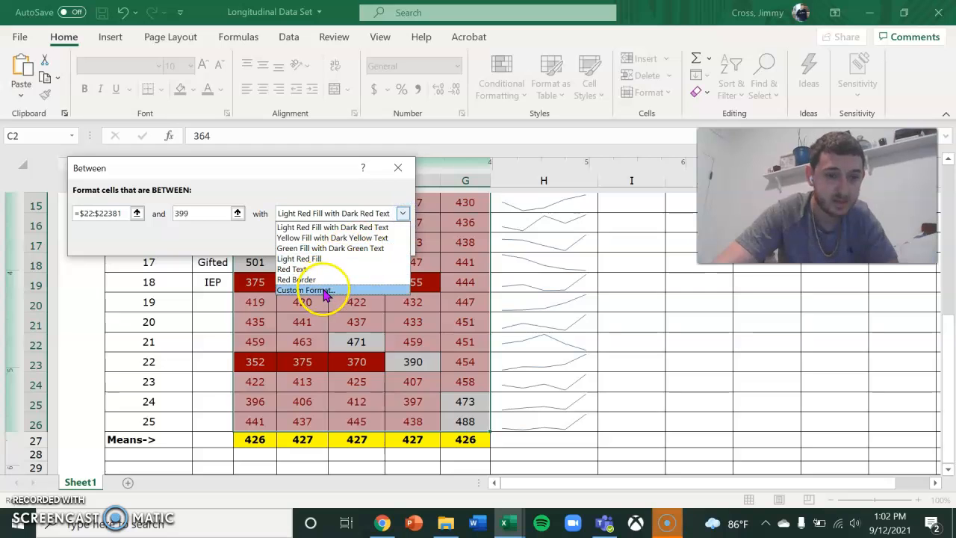
{"action": "mouse_move", "coordinate": [321, 291]}
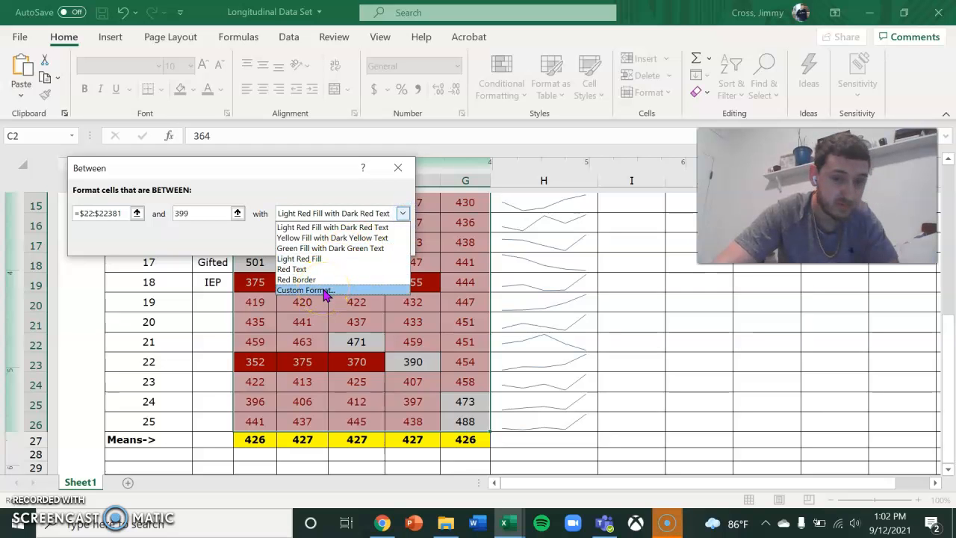
{"action": "left_click", "coordinate": [333, 213]}
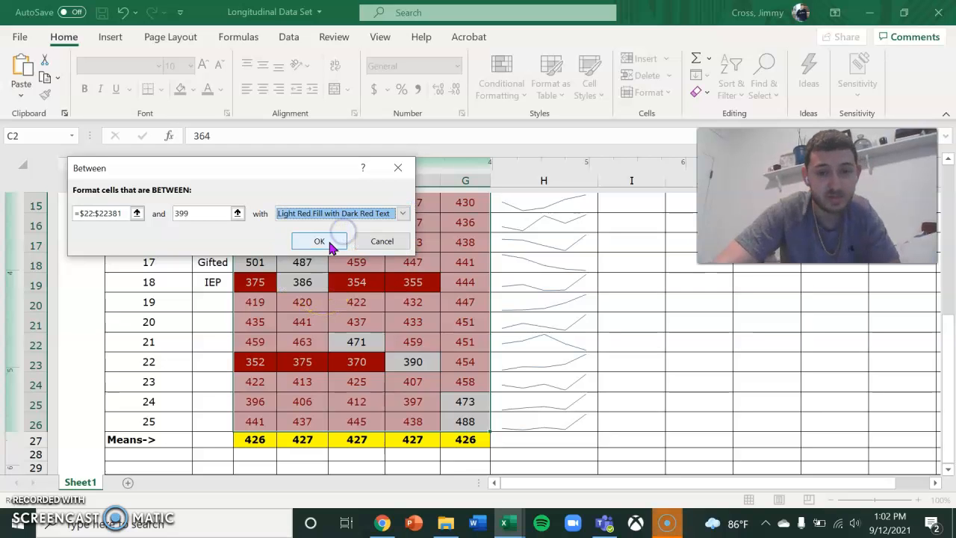
{"action": "left_click", "coordinate": [319, 240]}
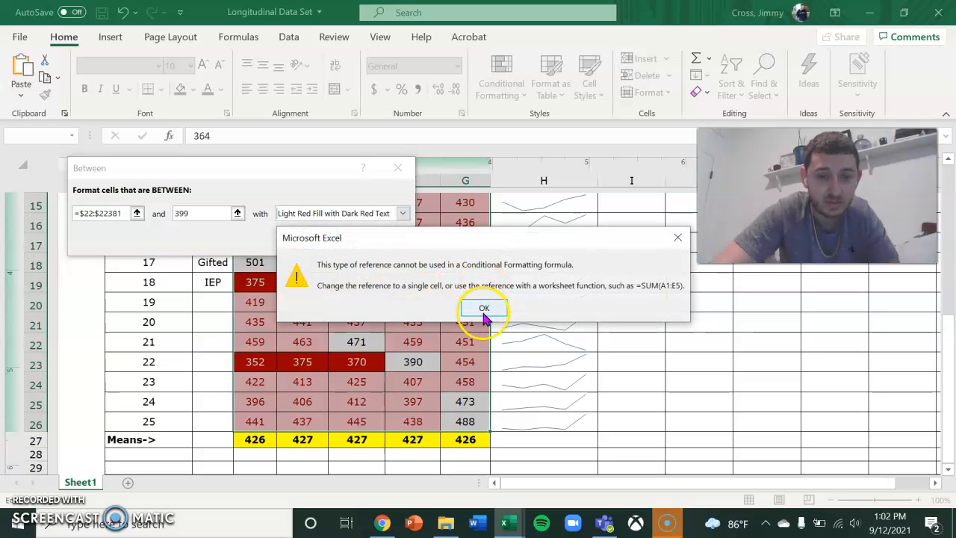
{"action": "left_click", "coordinate": [484, 307]}
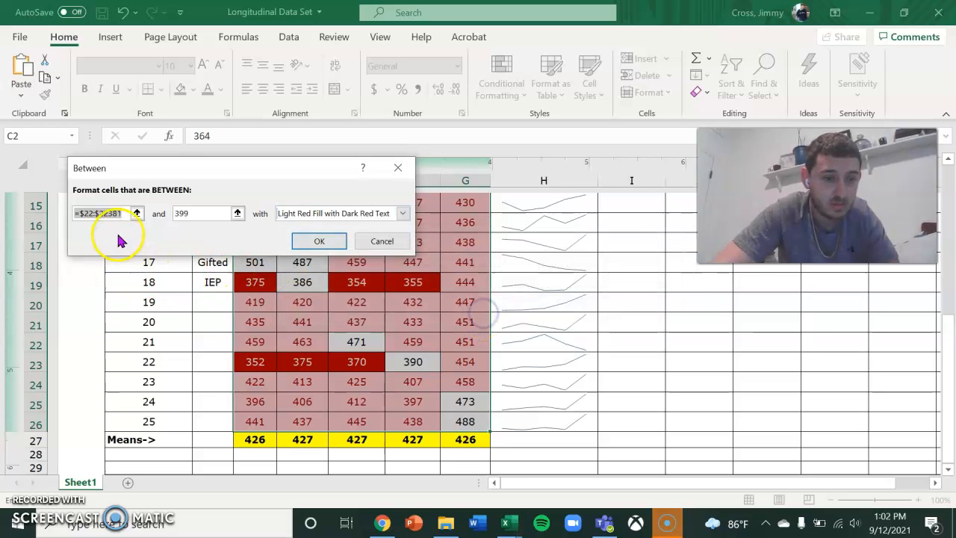
{"action": "left_click", "coordinate": [101, 213]}
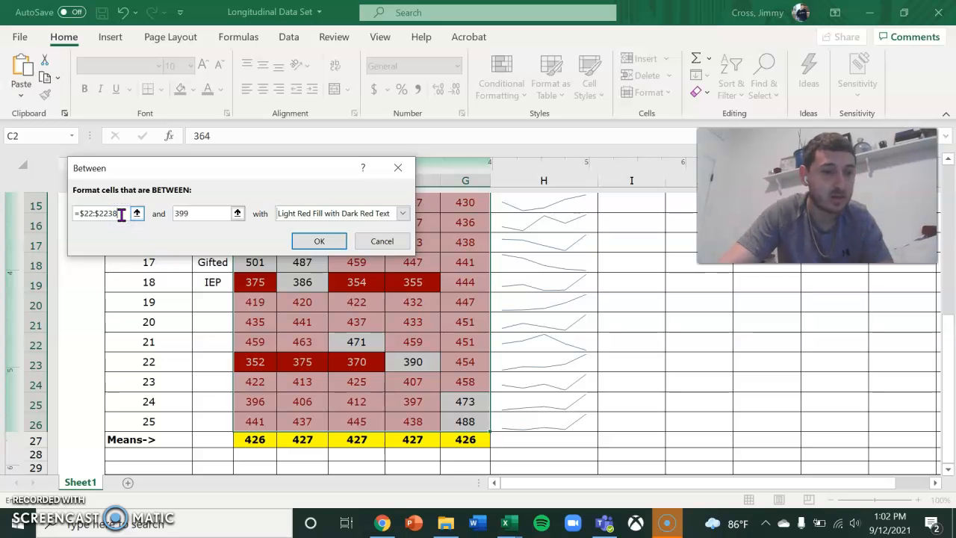
{"action": "type", "text": "38"}
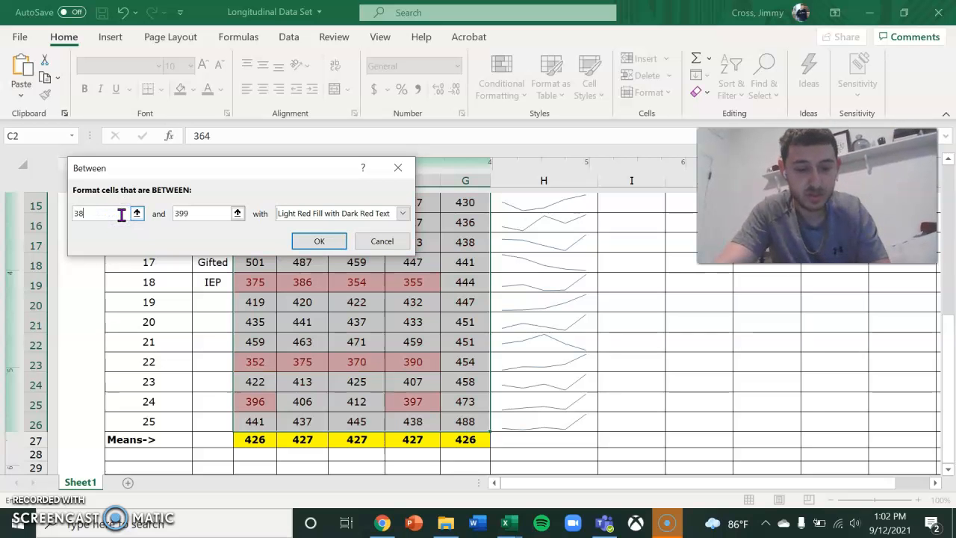
{"action": "left_click", "coordinate": [319, 241]}
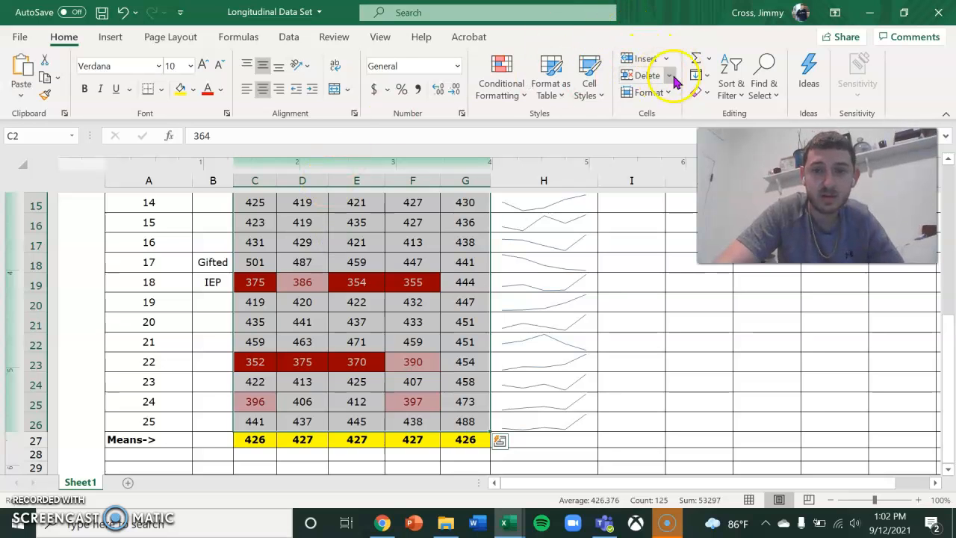
Add a Between 400–428 rule using Yellow Fill with Dark Yellow Text
{"action": "left_click", "coordinate": [501, 79]}
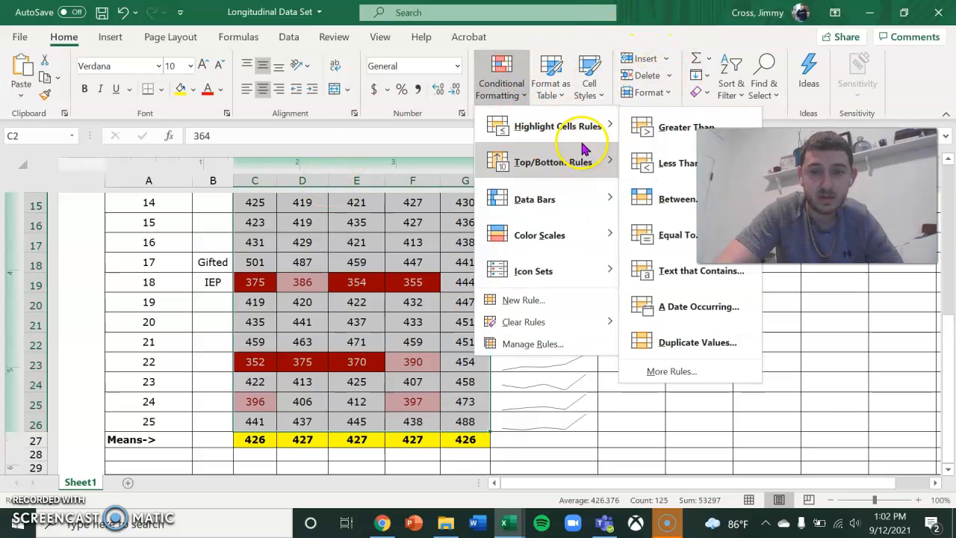
{"action": "left_click", "coordinate": [678, 198]}
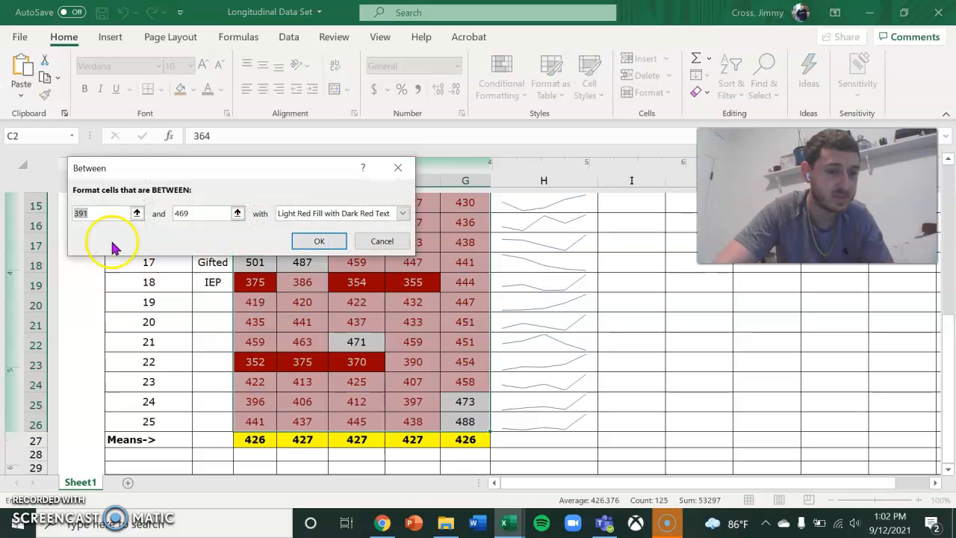
{"action": "triple_click", "coordinate": [97, 213]}
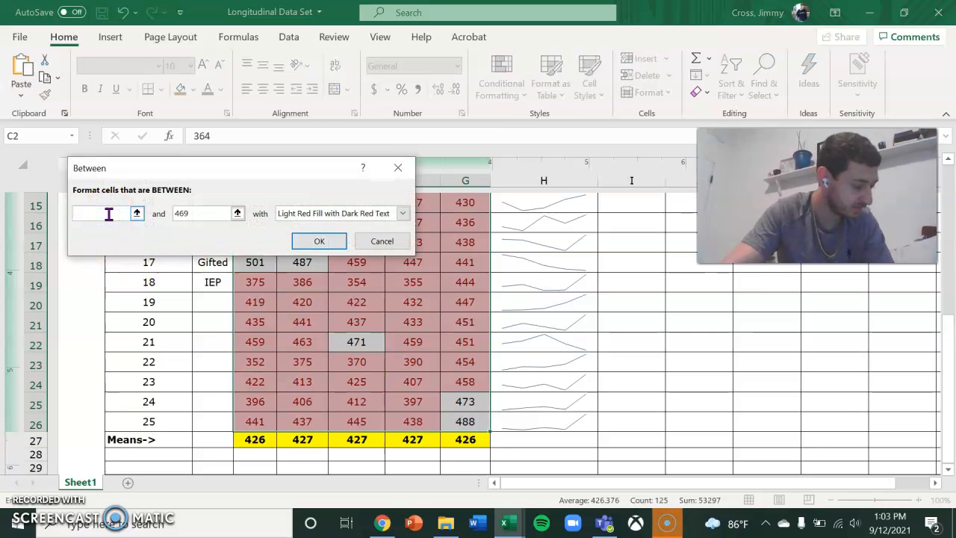
{"action": "type", "text": "40"}
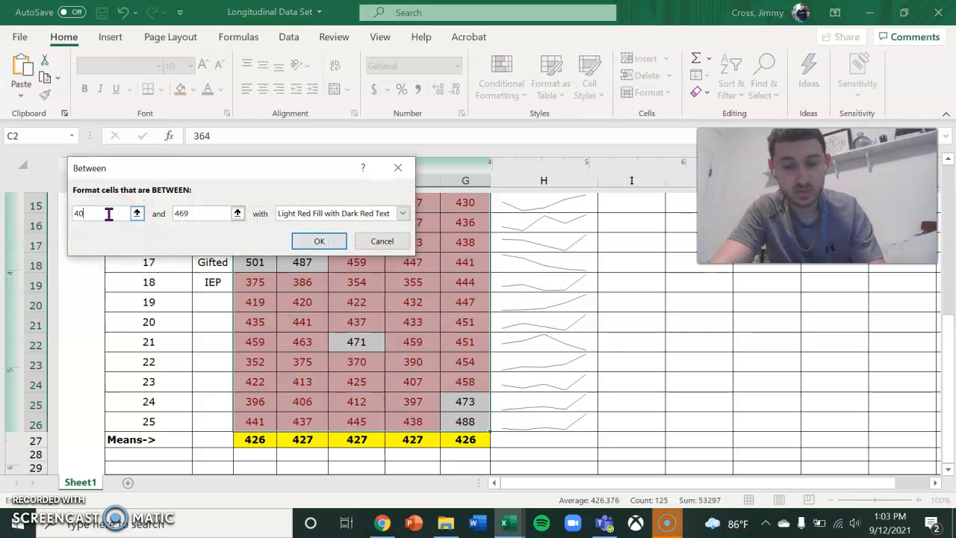
{"action": "type", "text": "0"}
{"action": "left_click", "coordinate": [207, 212]}
{"action": "type", "text": "428"}
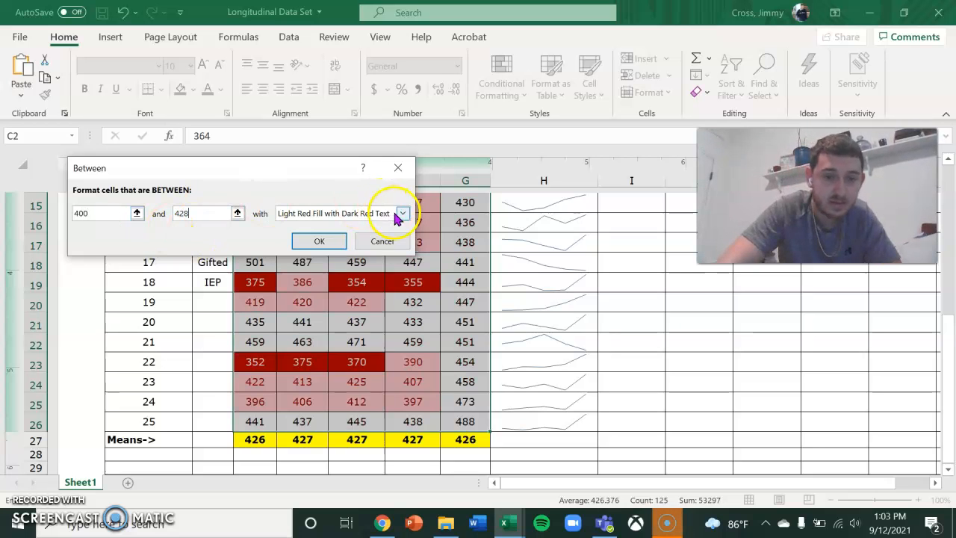
{"action": "left_click", "coordinate": [403, 212]}
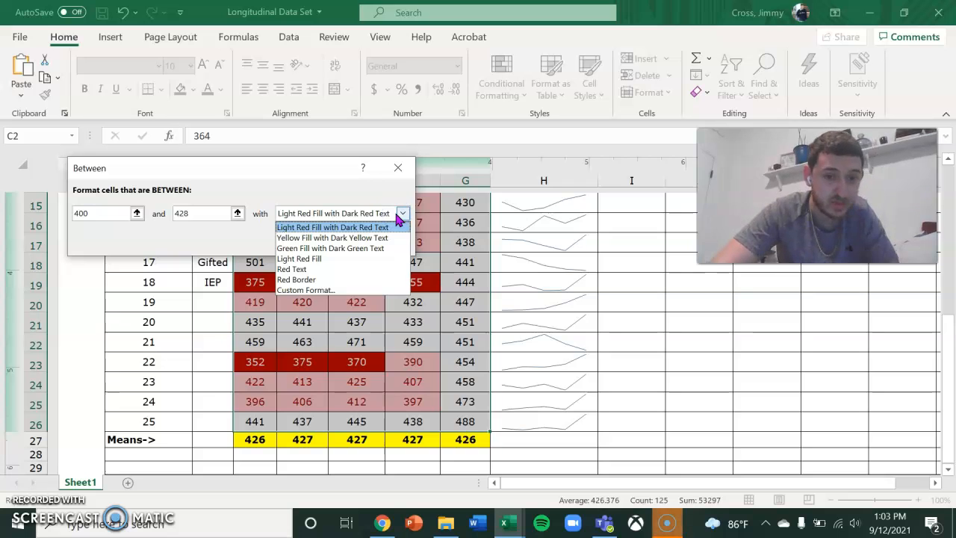
{"action": "left_click", "coordinate": [332, 237]}
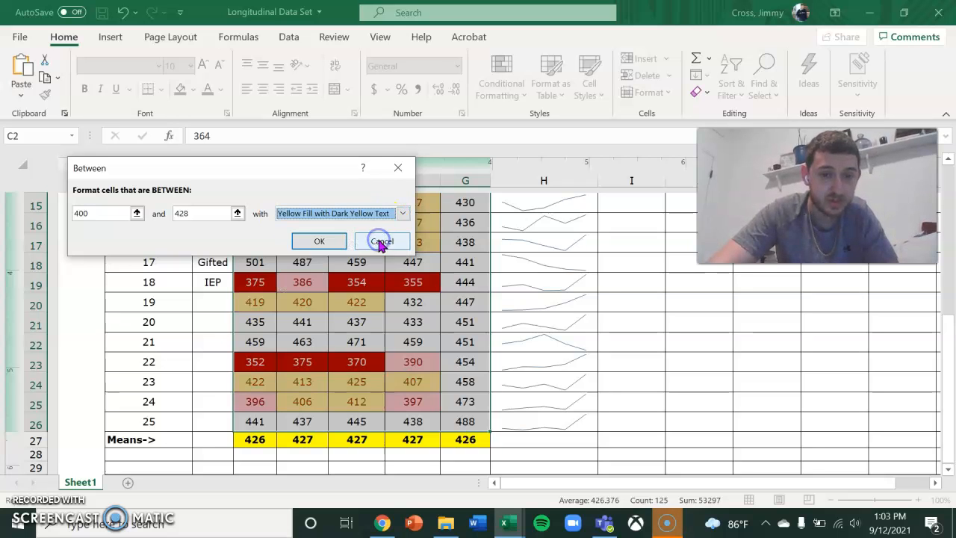
{"action": "left_click", "coordinate": [381, 241]}
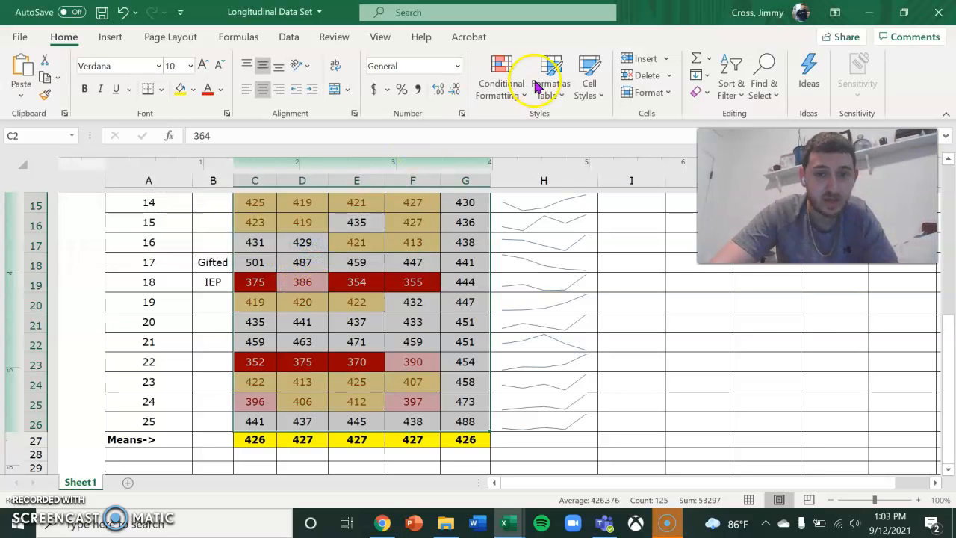
Set up a Between 429–449 rule previewing Green Fill with Dark Green Text
{"action": "left_click", "coordinate": [500, 75]}
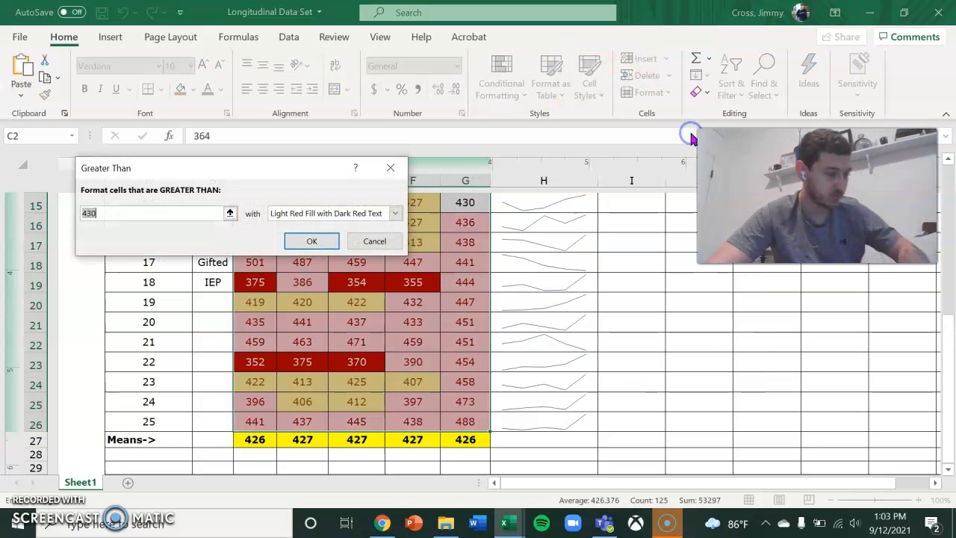
{"action": "mouse_move", "coordinate": [340, 193]}
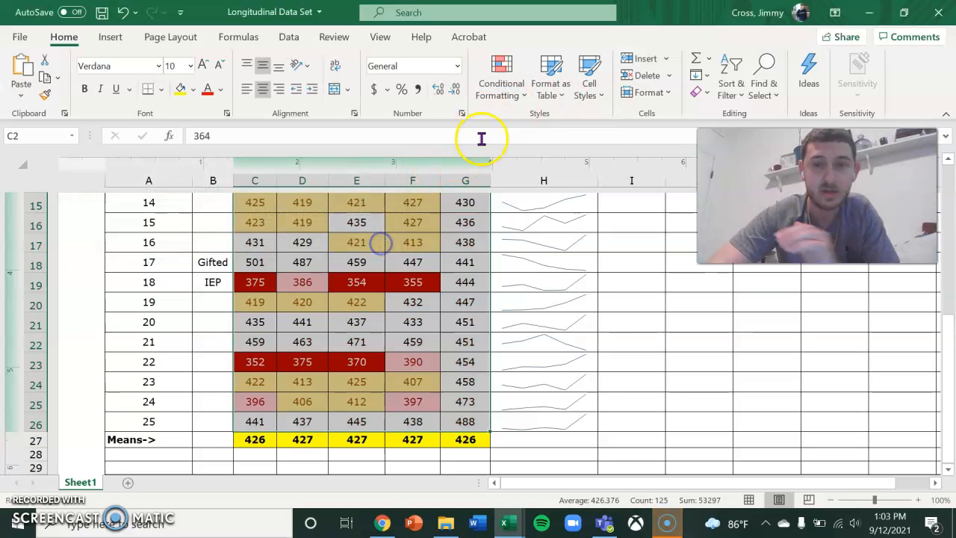
{"action": "left_click", "coordinate": [500, 74]}
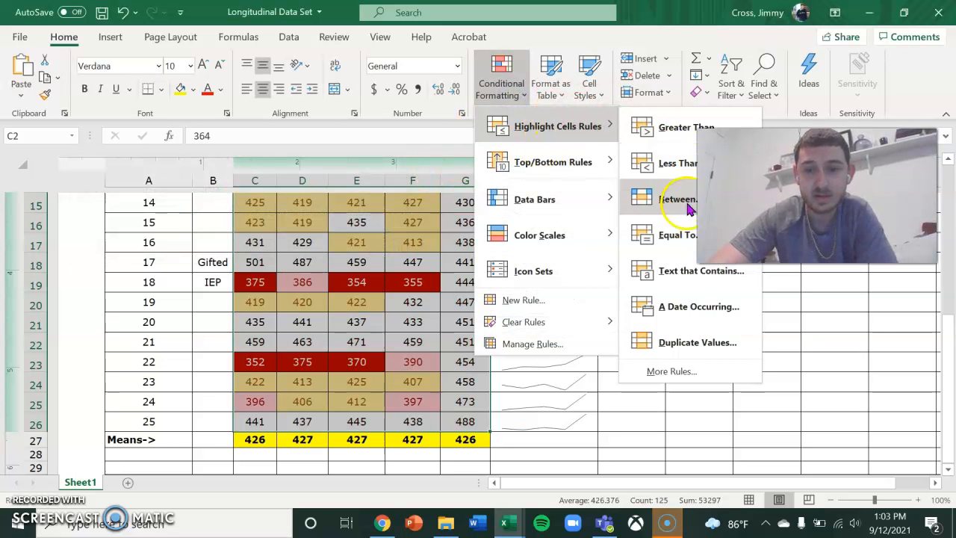
{"action": "left_click", "coordinate": [678, 198]}
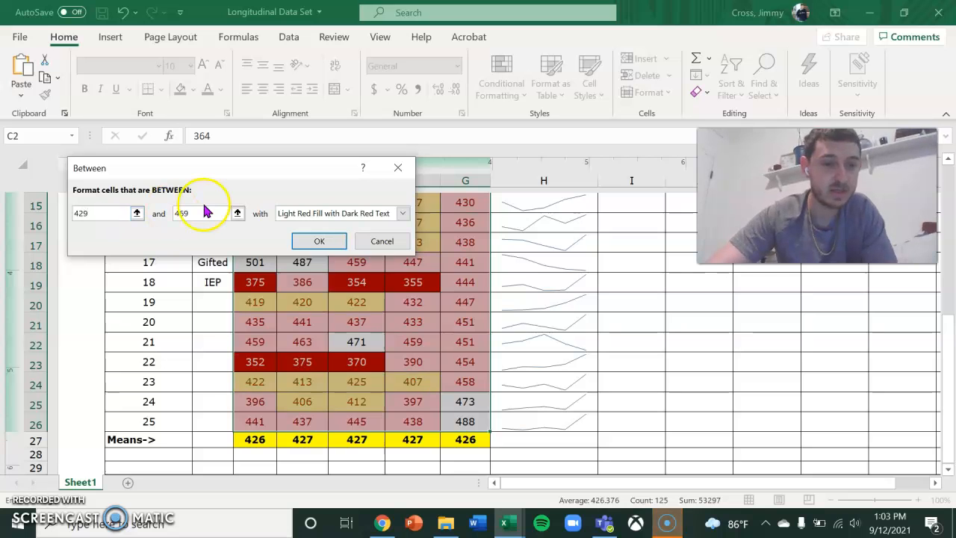
{"action": "type", "text": "469"}
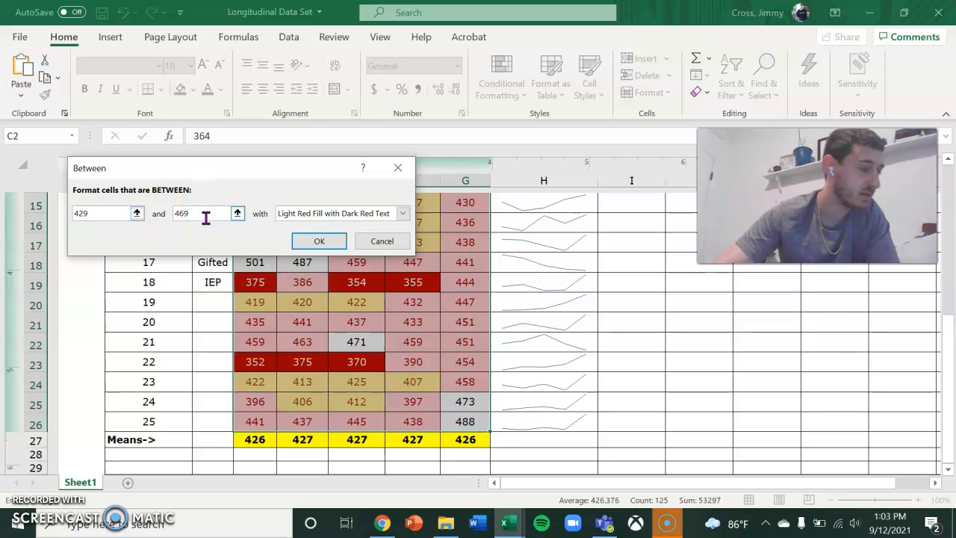
{"action": "type", "text": "44"}
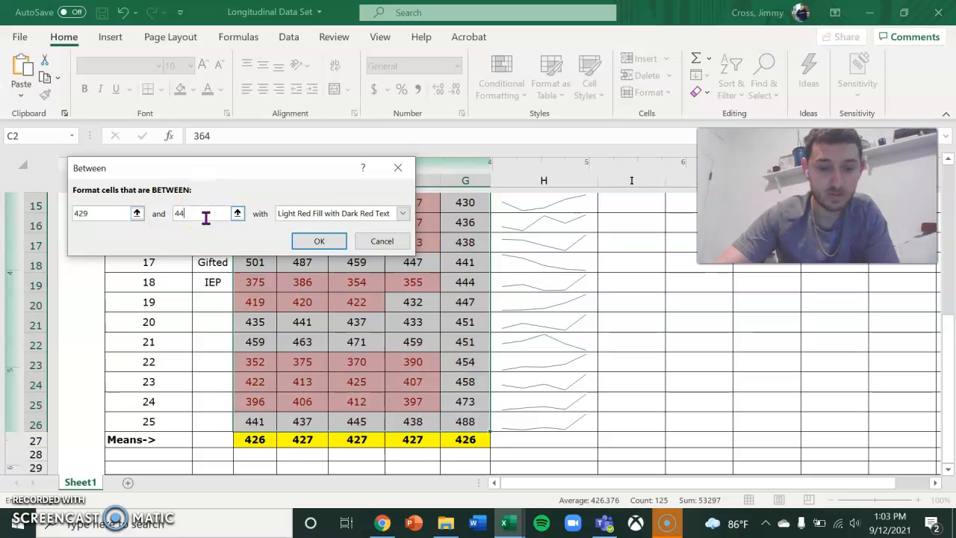
{"action": "left_click", "coordinate": [402, 213]}
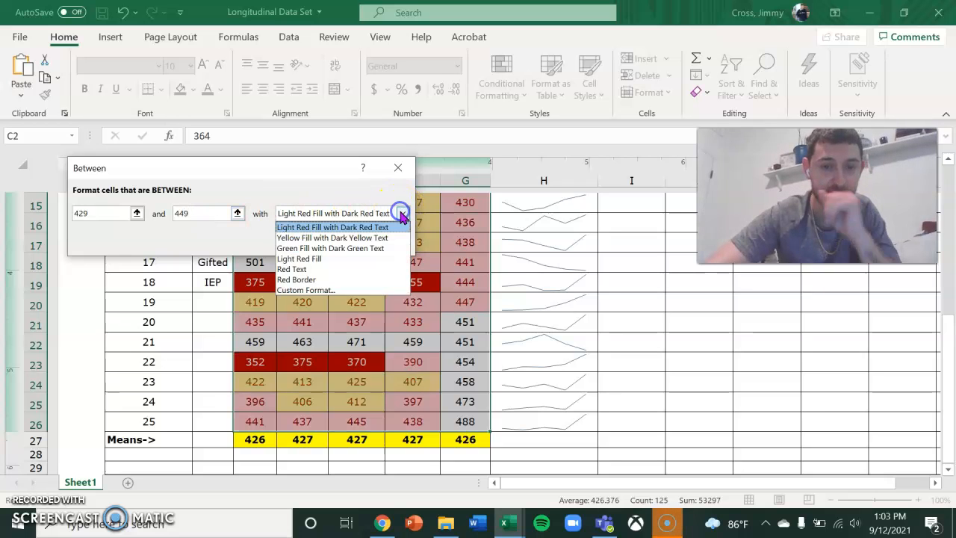
{"action": "mouse_move", "coordinate": [330, 248]}
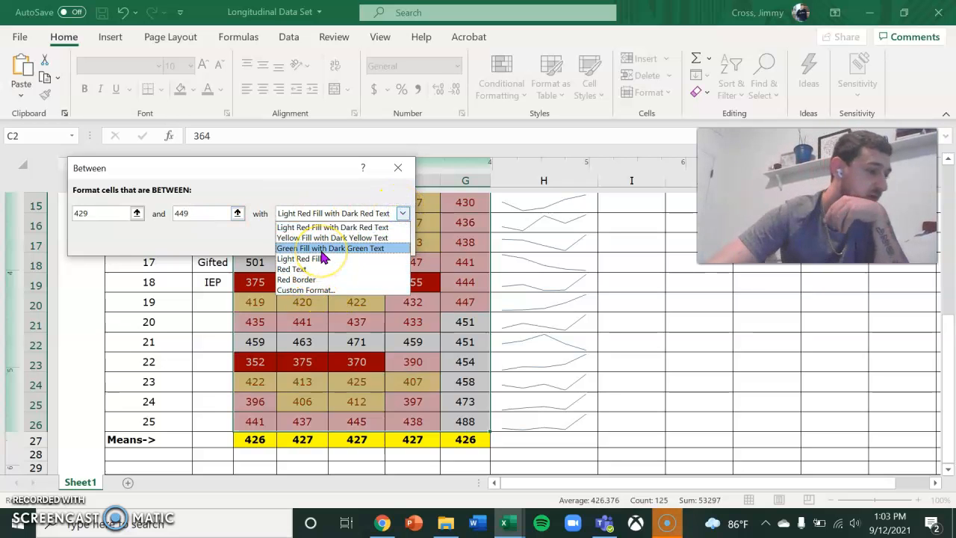
{"action": "left_click", "coordinate": [330, 247]}
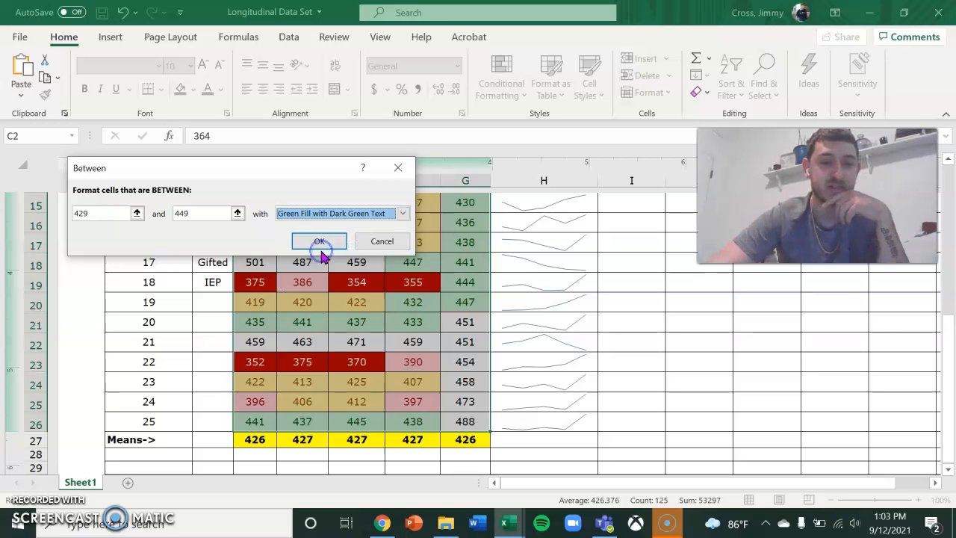
Confirm the green rule, then add a Greater Than 450 rule with a custom olive fill
{"action": "left_click", "coordinate": [319, 240]}
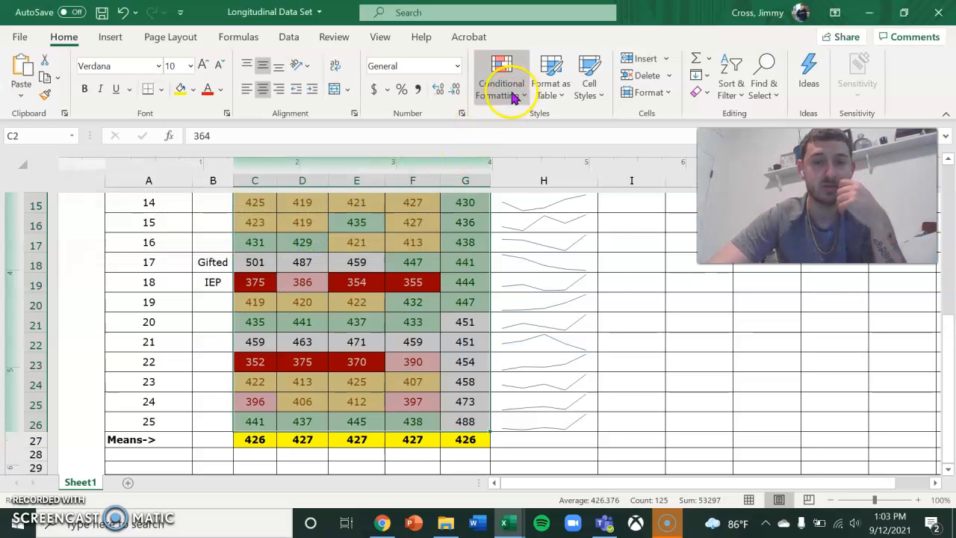
{"action": "left_click", "coordinate": [501, 75]}
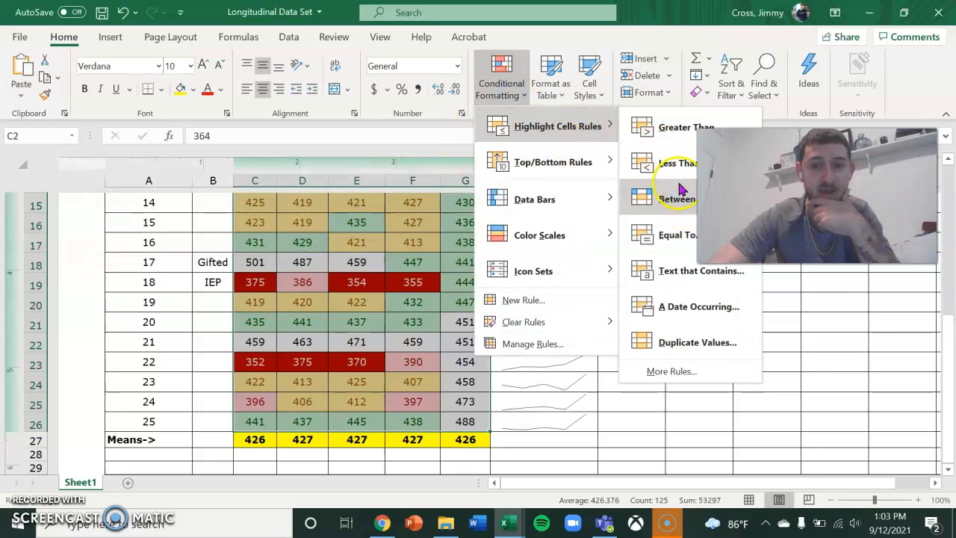
{"action": "left_click", "coordinate": [686, 126]}
{"action": "type", "text": "450"}
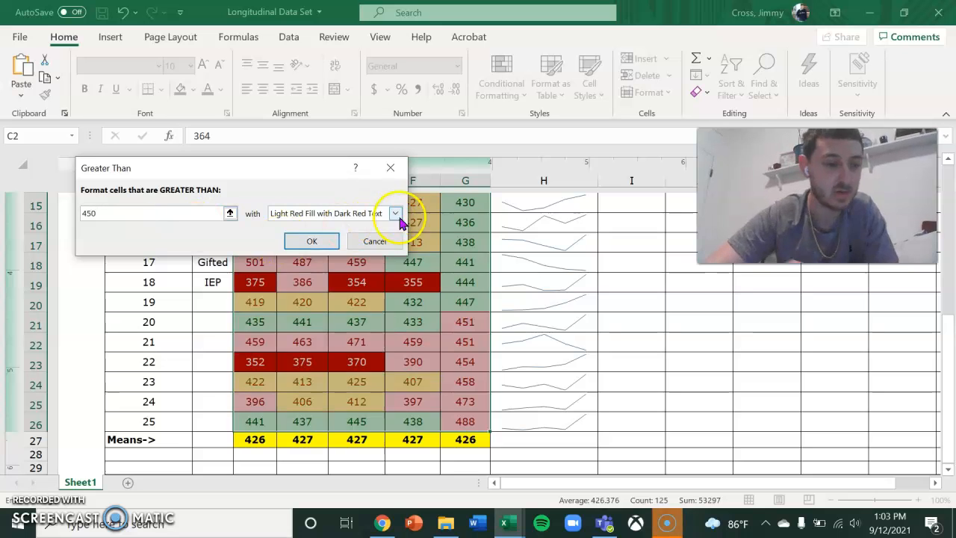
{"action": "left_click", "coordinate": [395, 212]}
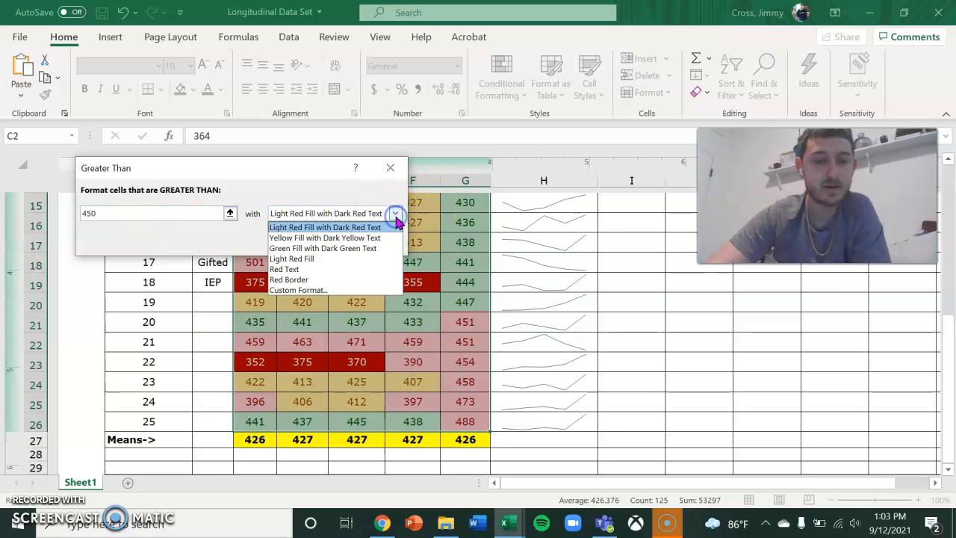
{"action": "left_click", "coordinate": [298, 289]}
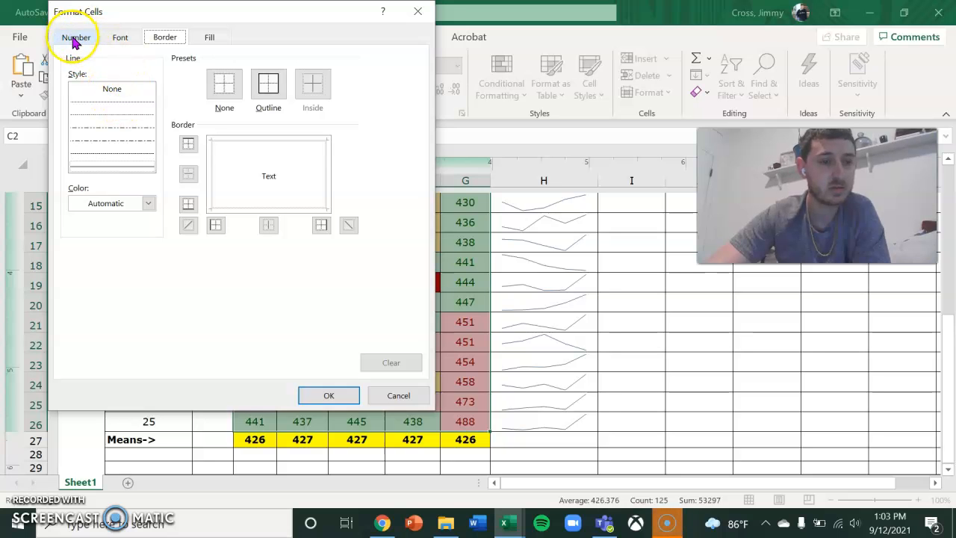
{"action": "left_click", "coordinate": [209, 37]}
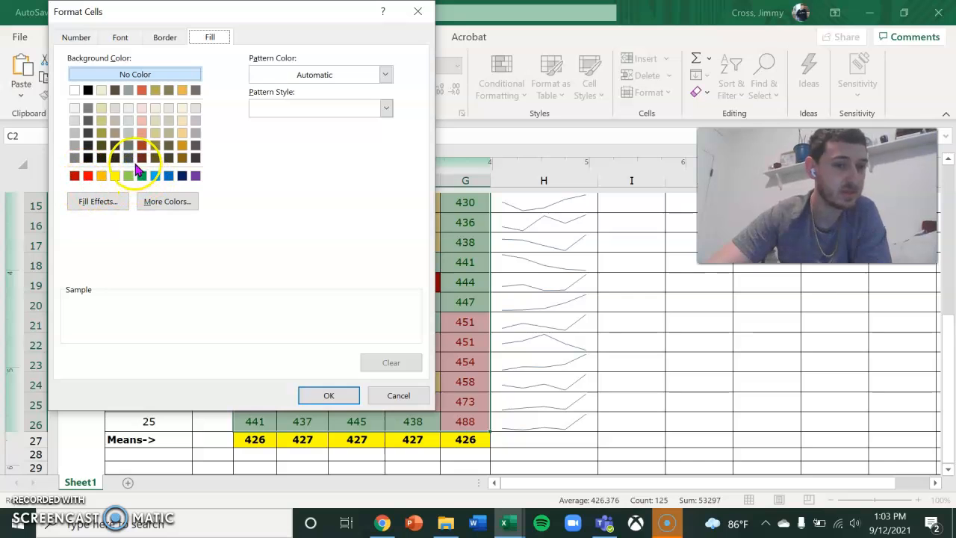
{"action": "left_click", "coordinate": [155, 145]}
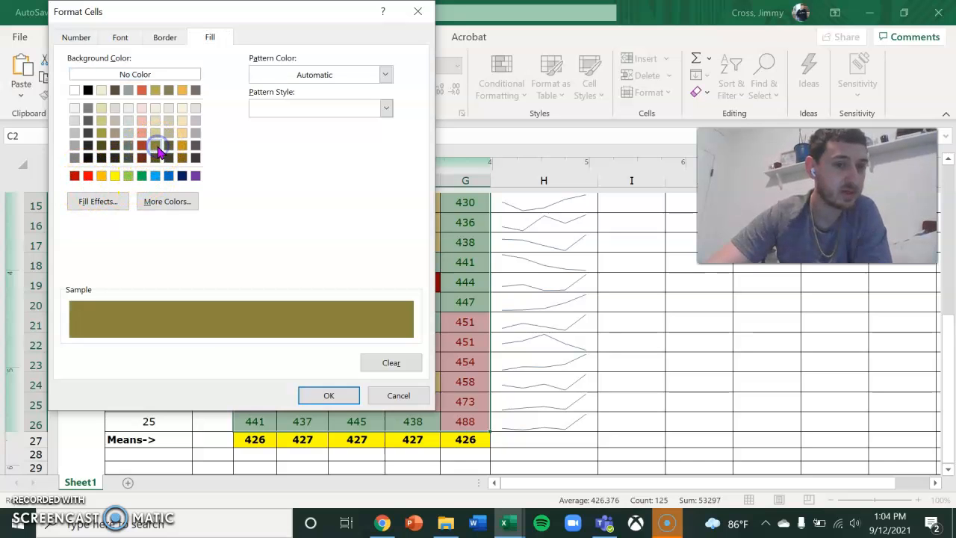
{"action": "left_click", "coordinate": [165, 37]}
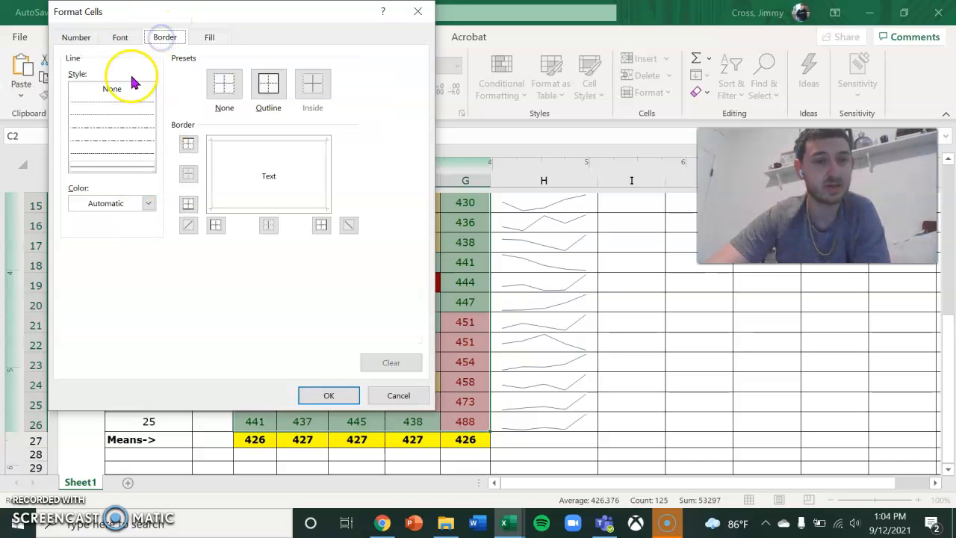
{"action": "left_click", "coordinate": [120, 36]}
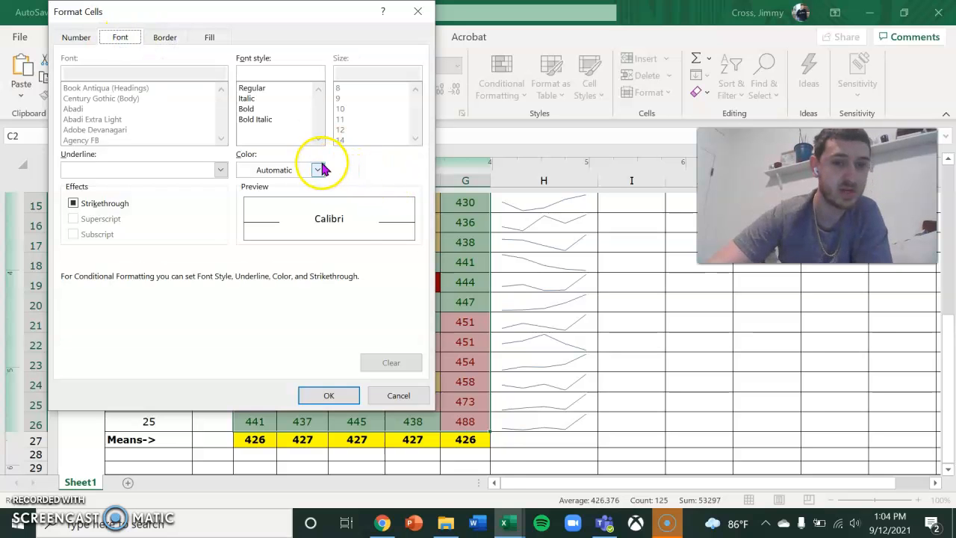
{"action": "left_click", "coordinate": [316, 170]}
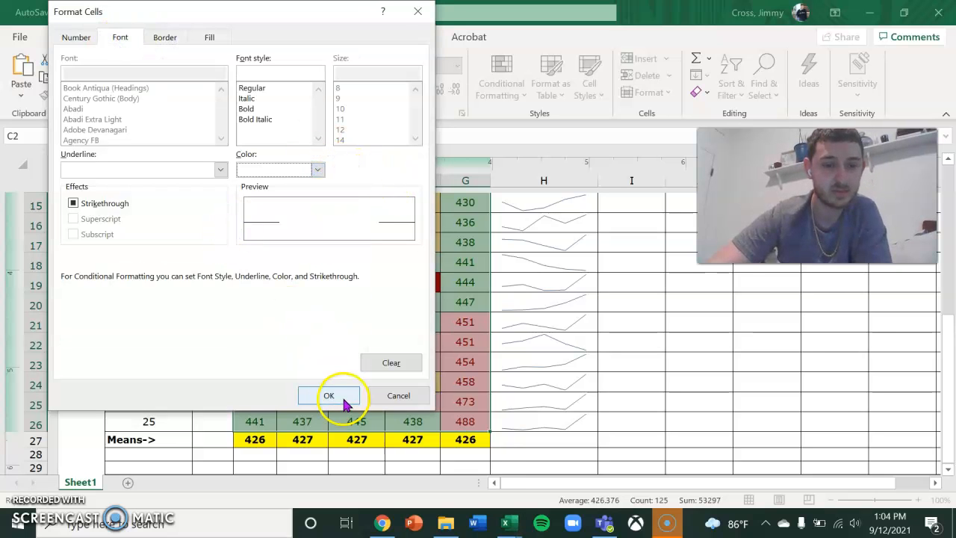
{"action": "left_click", "coordinate": [329, 395]}
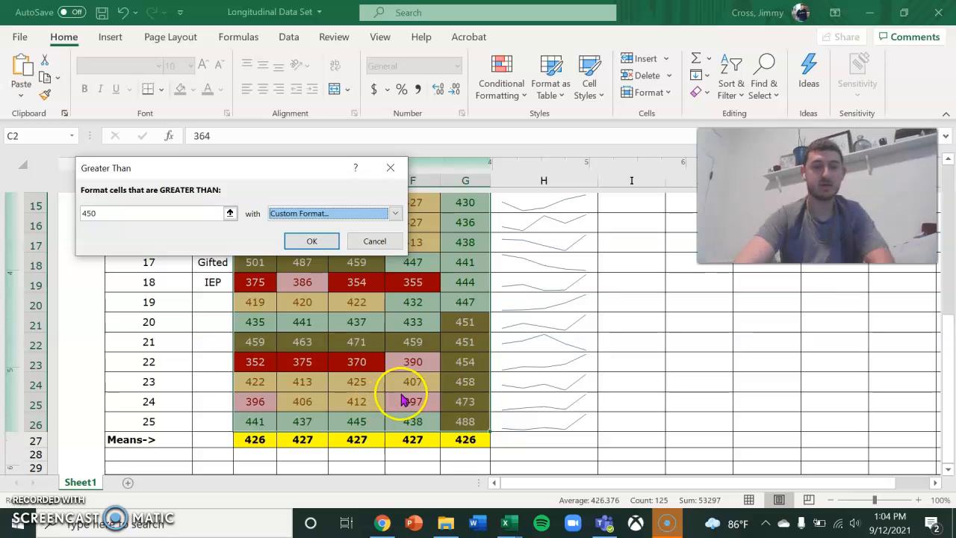
{"action": "left_click", "coordinate": [311, 241]}
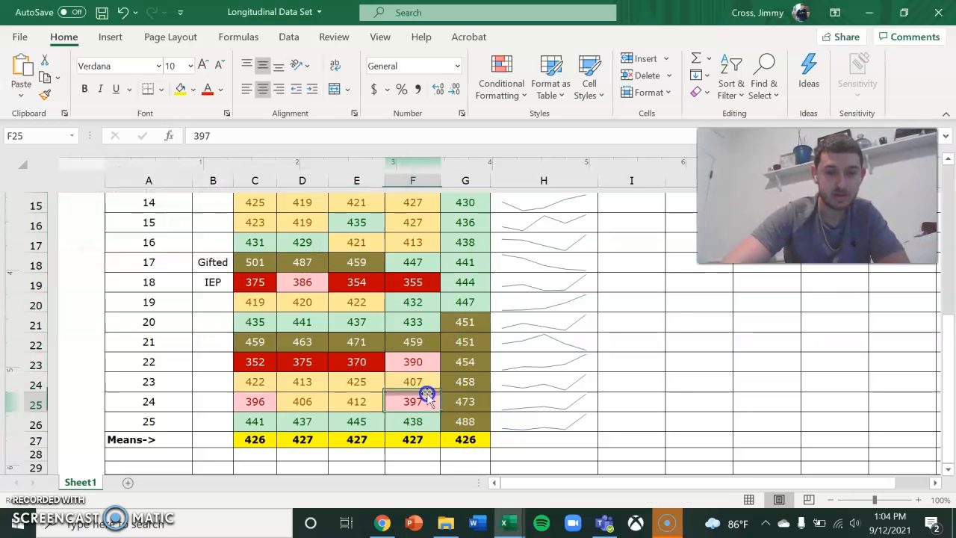
Apply cell borders to the whole score table from the Borders dropdown
{"action": "left_click", "coordinate": [465, 421]}
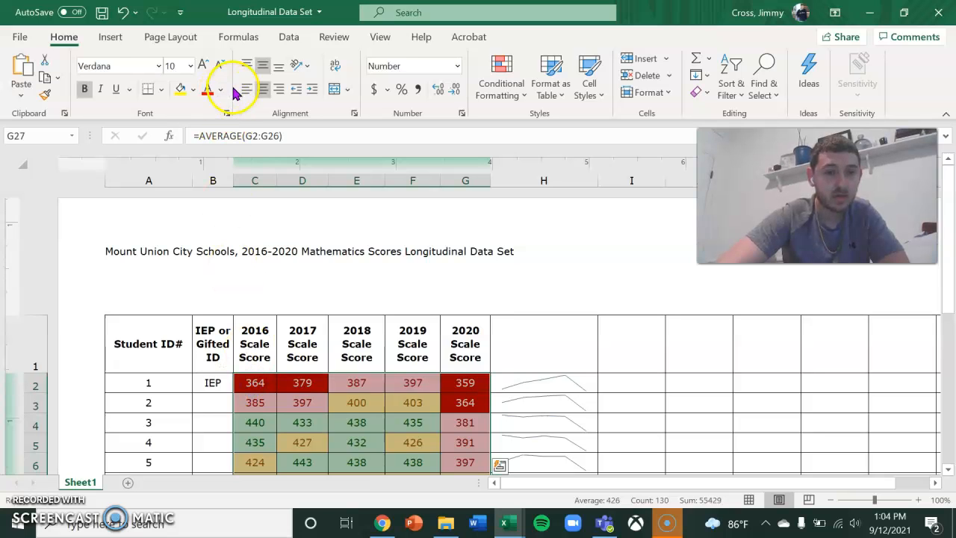
{"action": "left_click", "coordinate": [147, 89]}
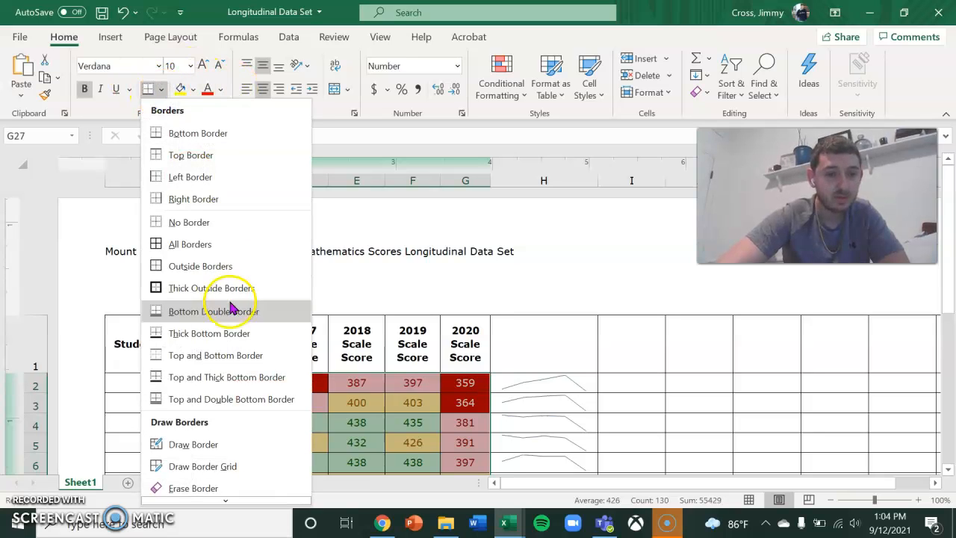
{"action": "mouse_move", "coordinate": [200, 266]}
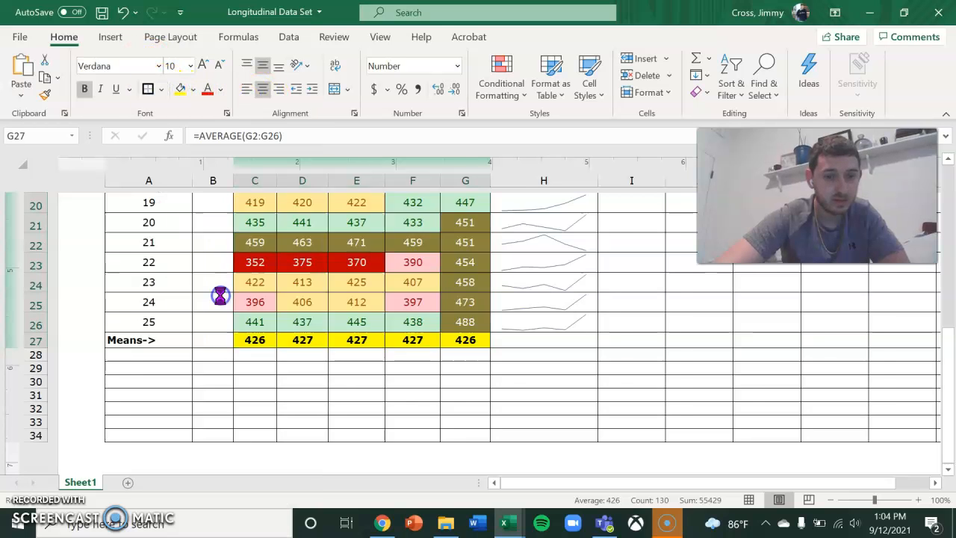
{"action": "left_click", "coordinate": [428, 321]}
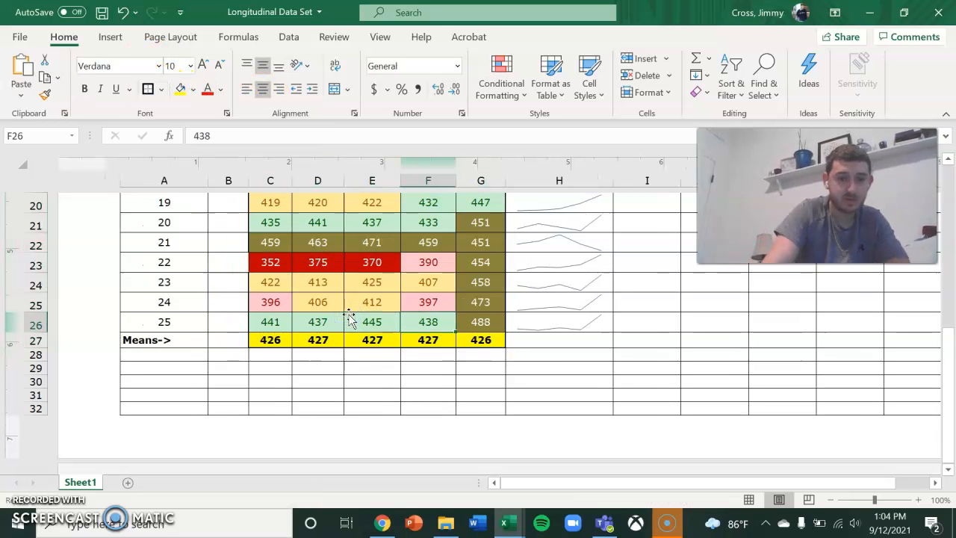
Check the borders on the bottom rows, then select the five means in row 27
{"action": "left_click", "coordinate": [371, 322]}
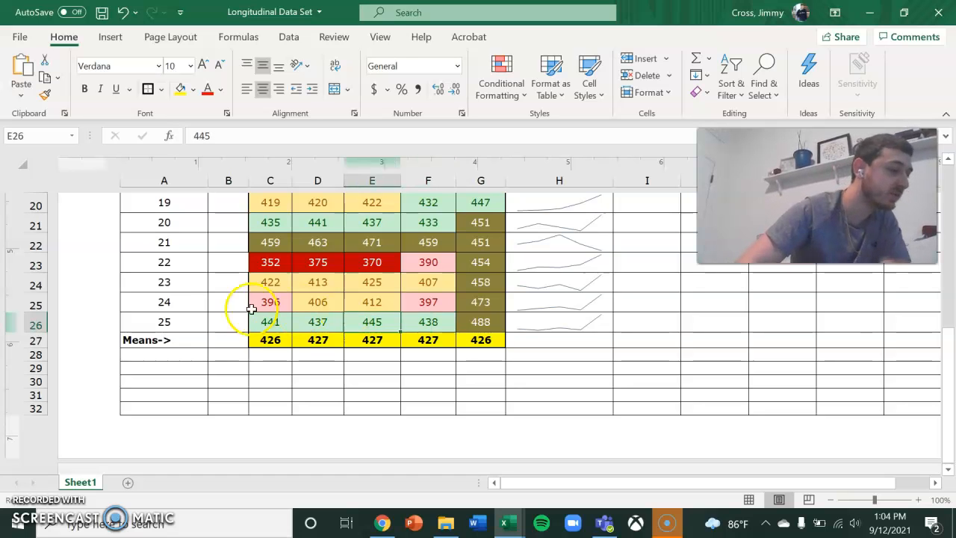
{"action": "left_click", "coordinate": [270, 261]}
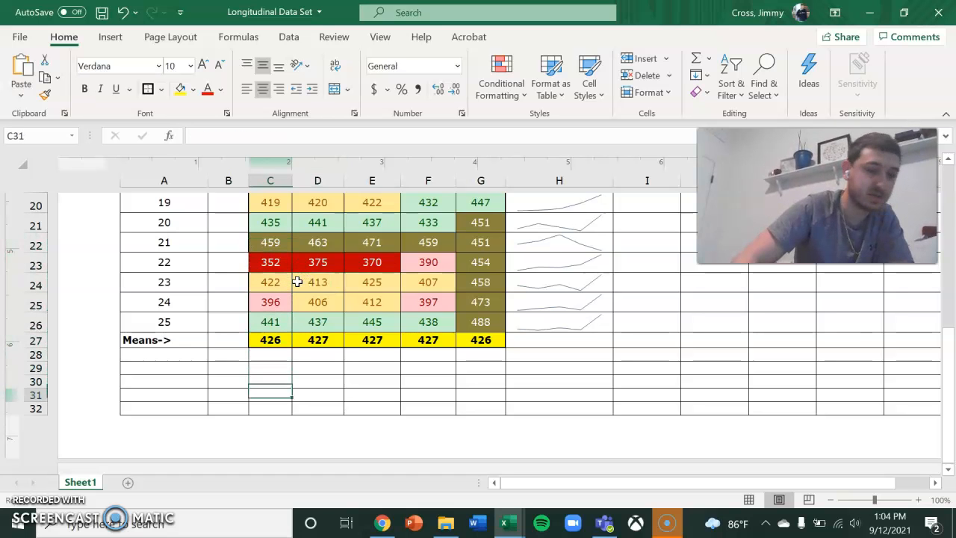
{"action": "left_click_drag", "start_coordinate": [269, 340], "coordinate": [480, 339]}
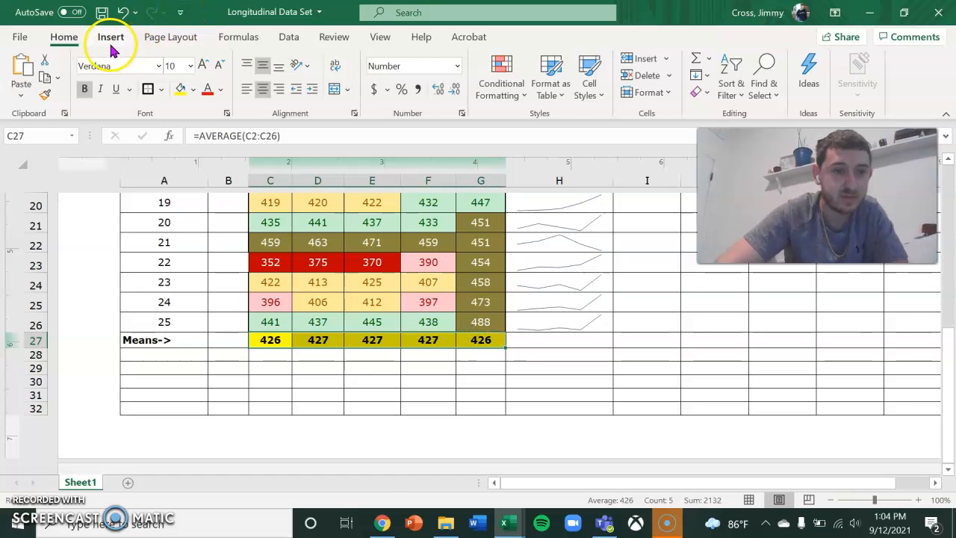
Show the column chart types on the Insert tab for the selected yearly means
{"action": "left_click", "coordinate": [109, 37]}
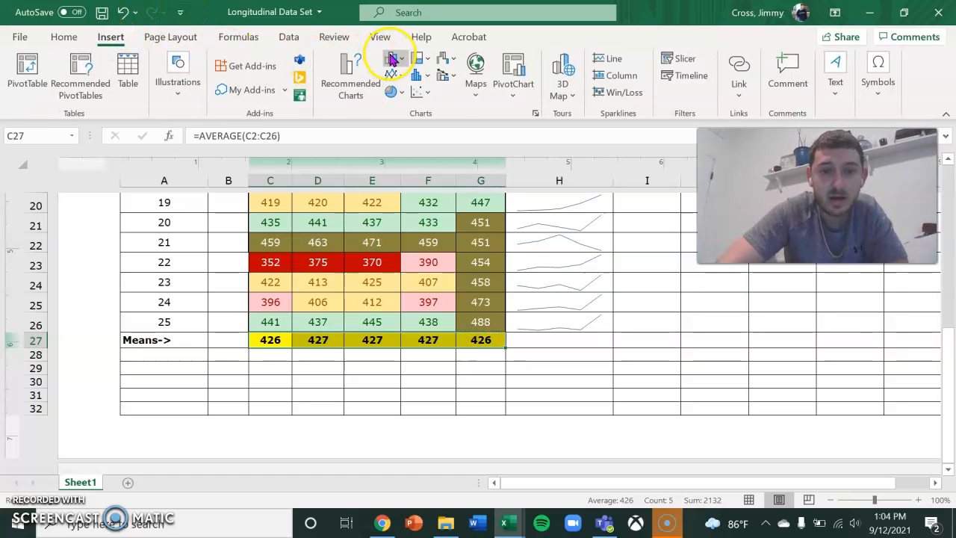
{"action": "left_click", "coordinate": [396, 61]}
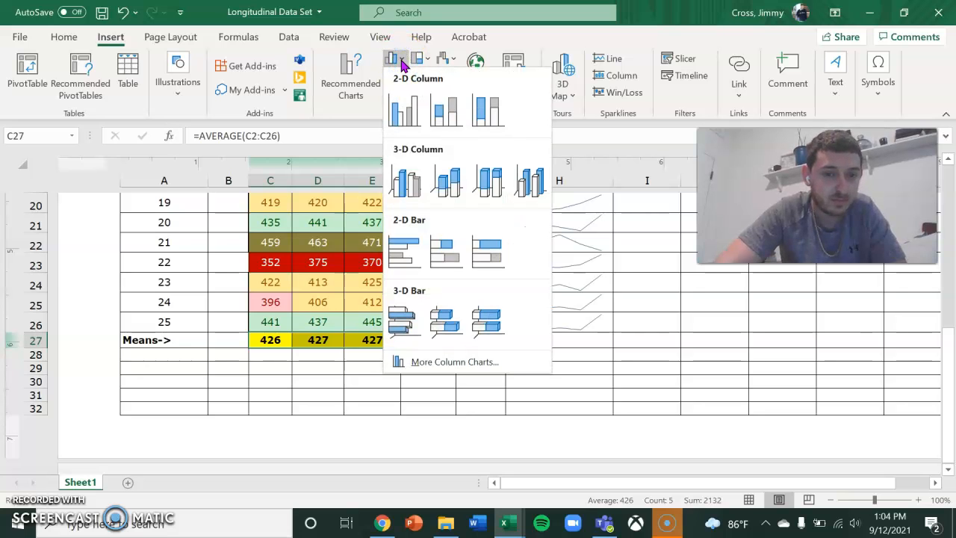
{"action": "mouse_move", "coordinate": [406, 179]}
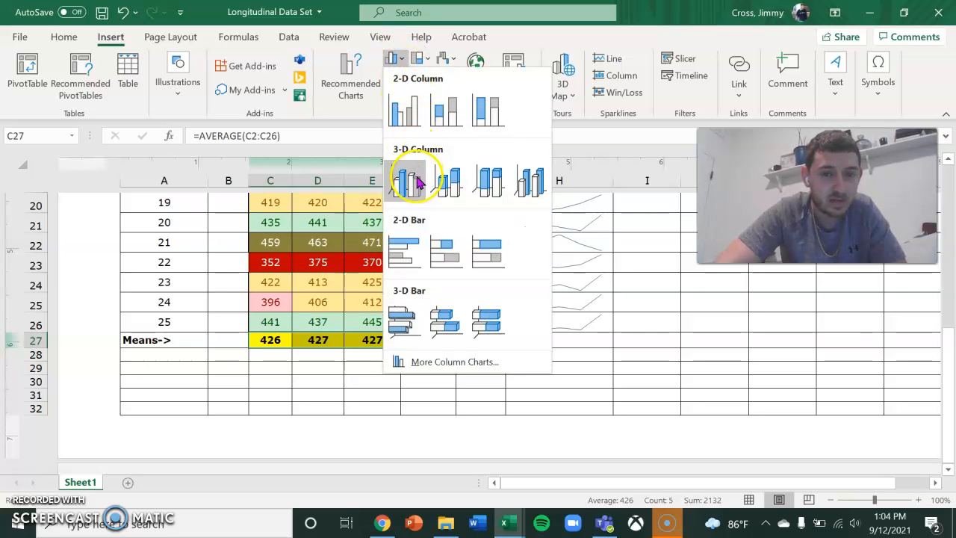
{"action": "mouse_move", "coordinate": [556, 186]}
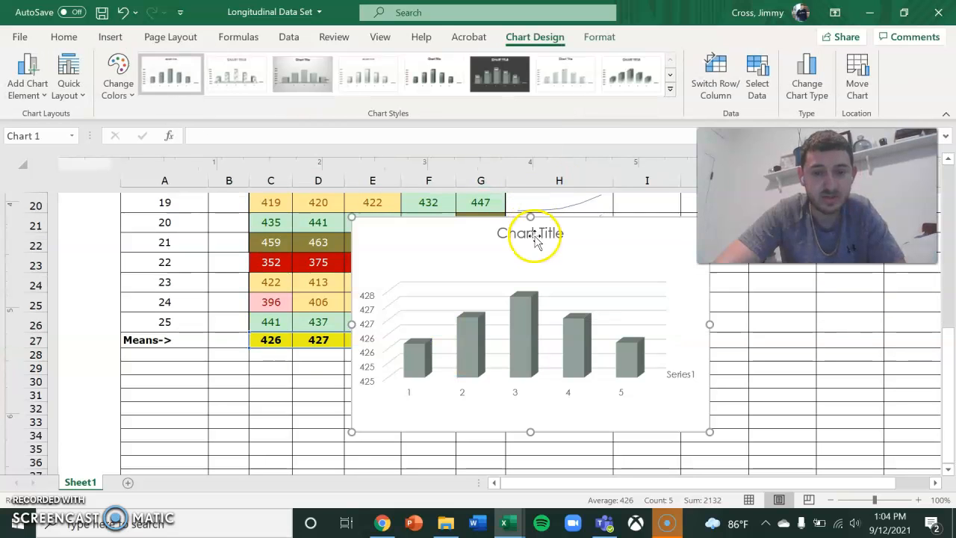
{"action": "mouse_move", "coordinate": [541, 238]}
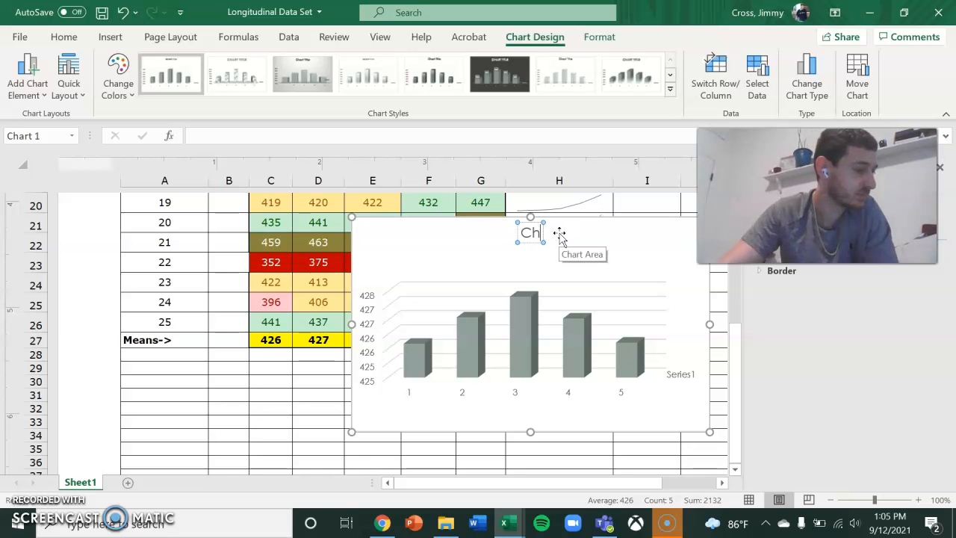
Replace the default chart title text with 'Scores By Year'
{"action": "type", "text": "Mou"}
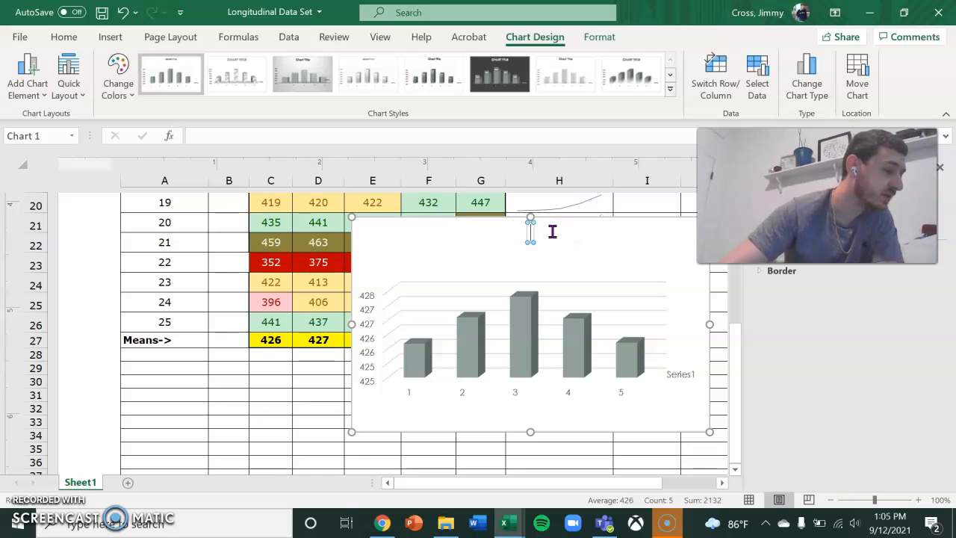
{"action": "mouse_move", "coordinate": [552, 235]}
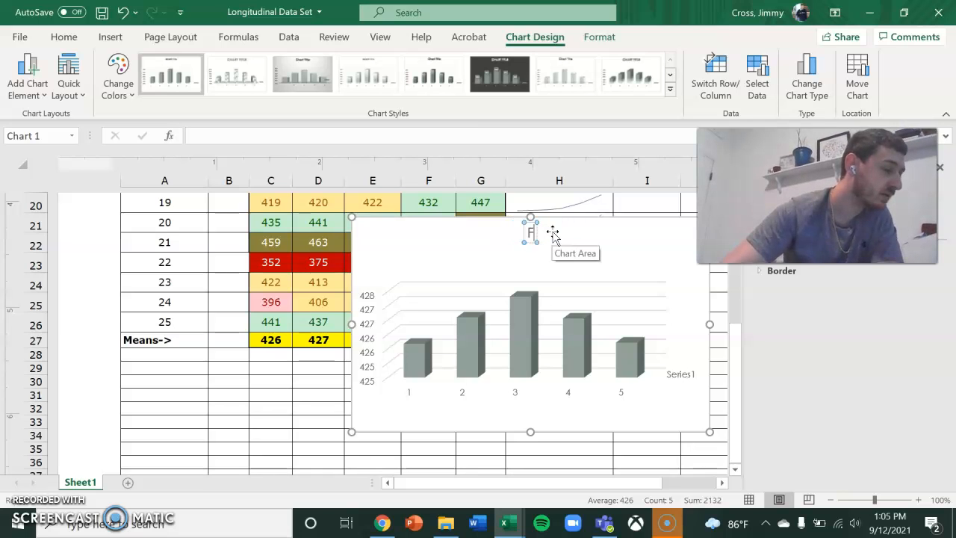
{"action": "type", "text": "Scores"}
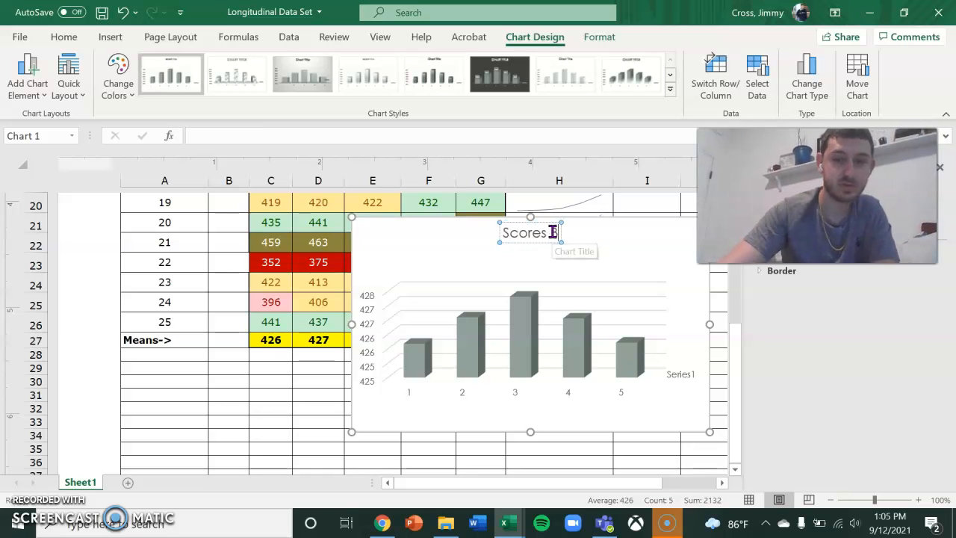
{"action": "type", "text": "By Year"}
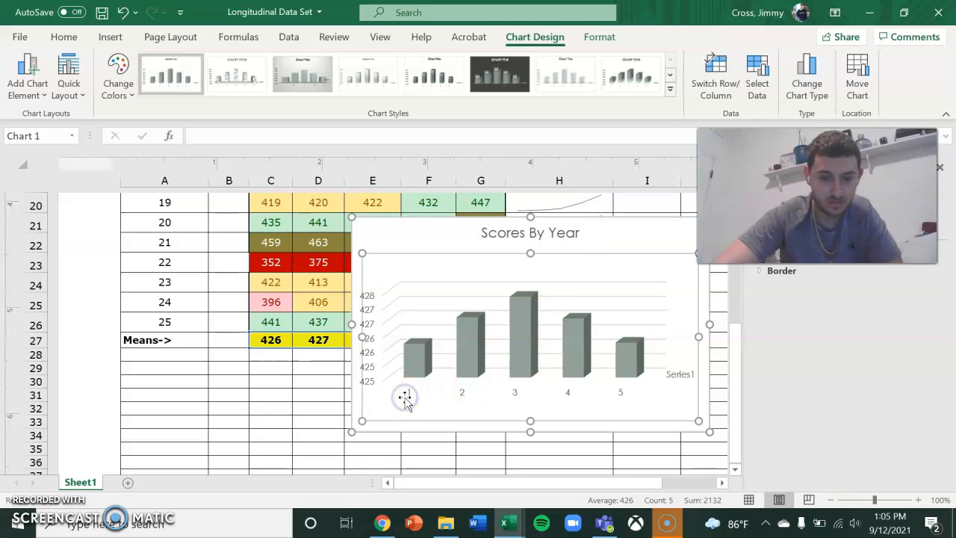
{"action": "right_click", "coordinate": [405, 393]}
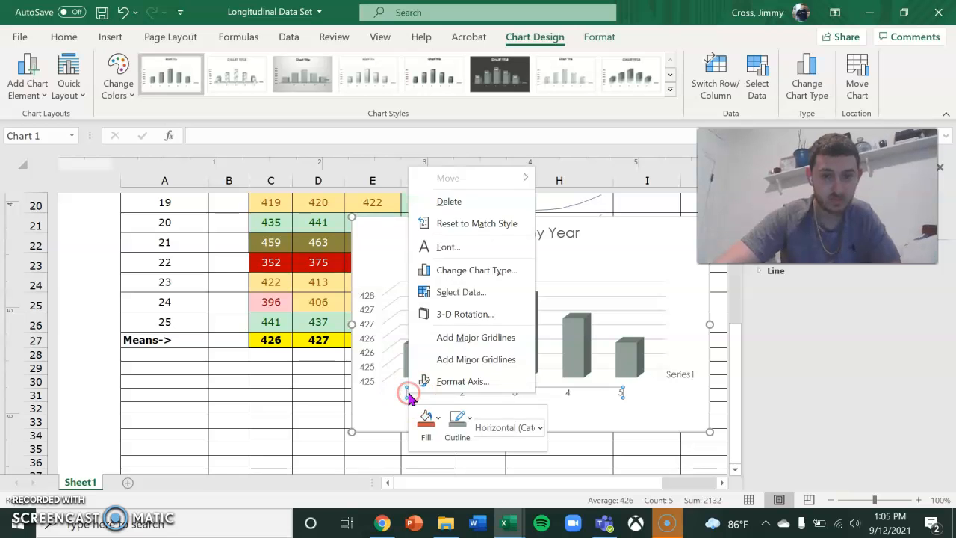
{"action": "left_click", "coordinate": [599, 36]}
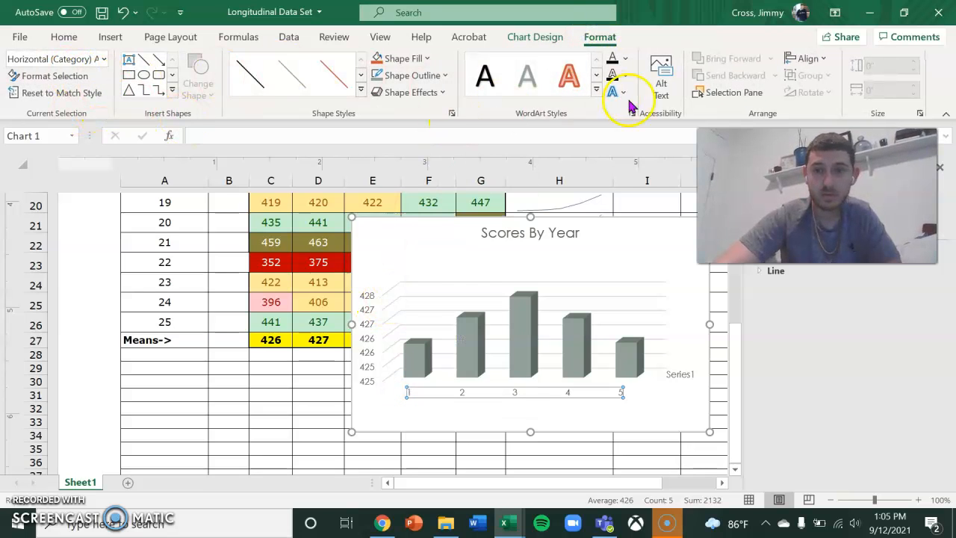
{"action": "mouse_move", "coordinate": [831, 97]}
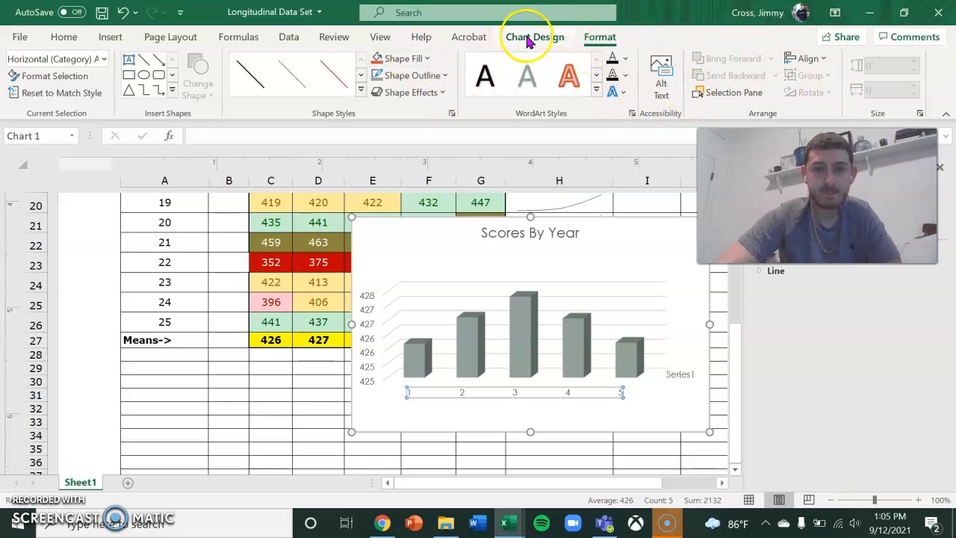
{"action": "left_click", "coordinate": [534, 37]}
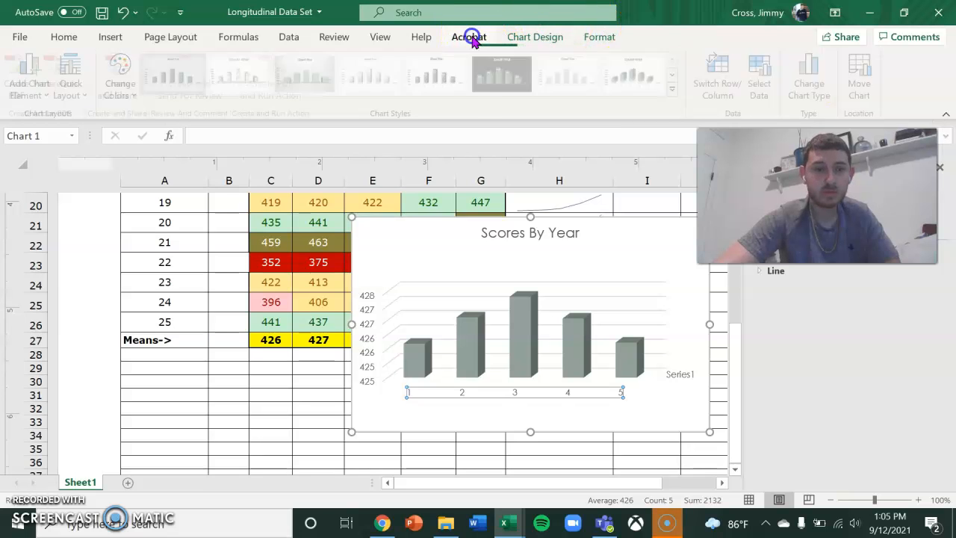
{"action": "left_click", "coordinate": [599, 37]}
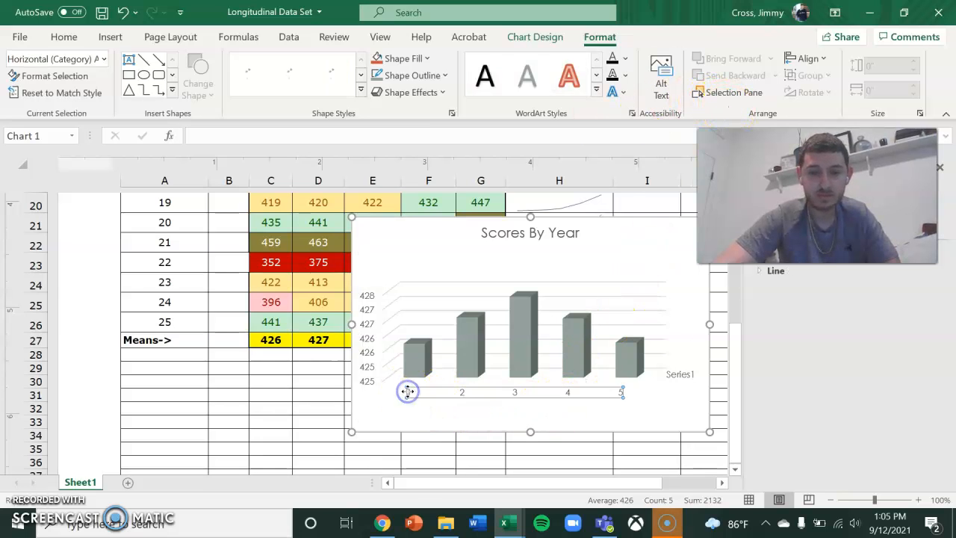
{"action": "mouse_move", "coordinate": [419, 299]}
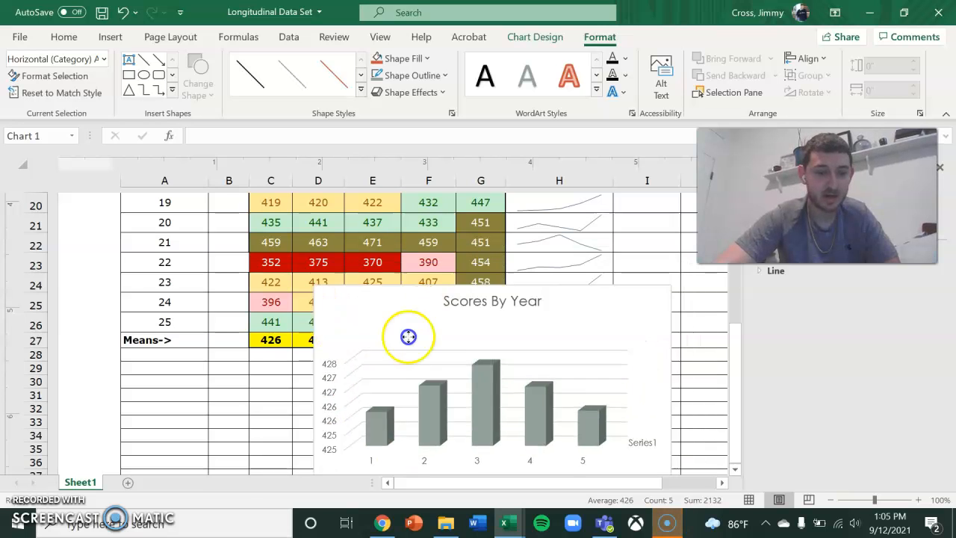
Move the chart just under the Means row in row 27 and scroll to confirm it
{"action": "left_click_drag", "start_coordinate": [408, 337], "coordinate": [351, 272]}
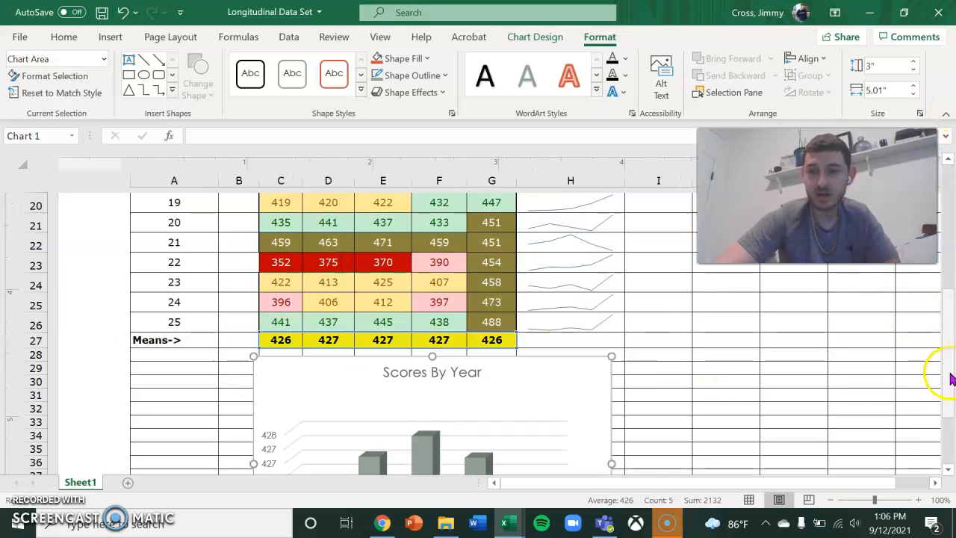
{"action": "scroll", "scroll_direction": "down", "scroll_amount": 3}
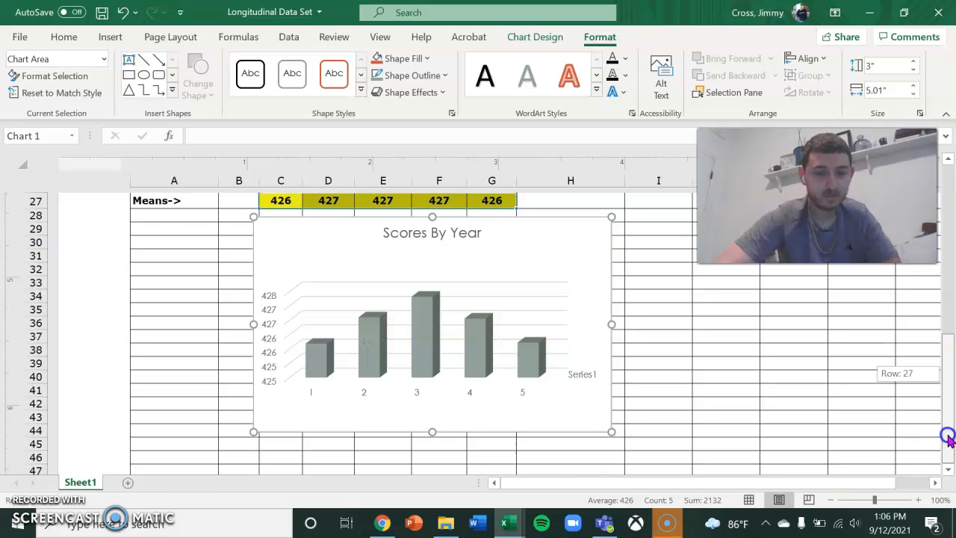
{"action": "scroll", "scroll_direction": "up", "scroll_amount": 3}
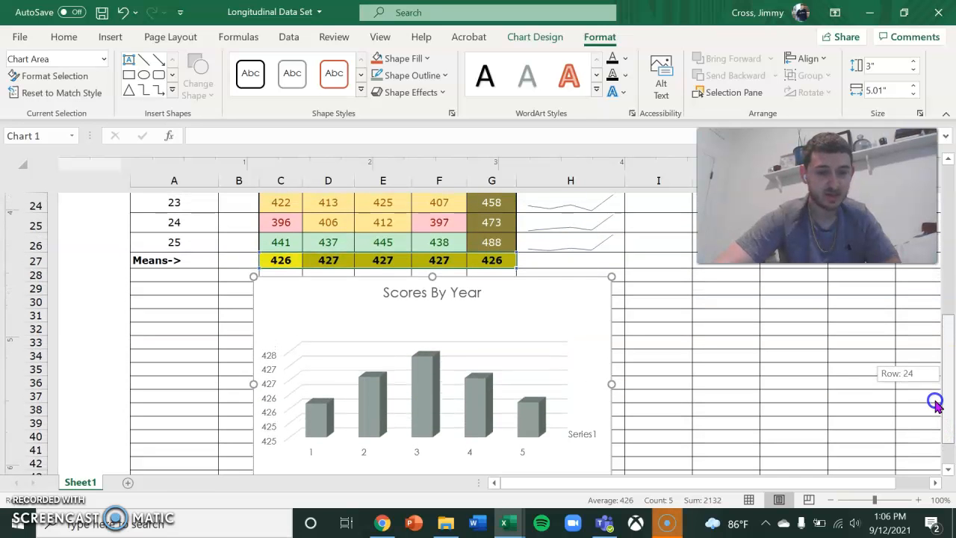